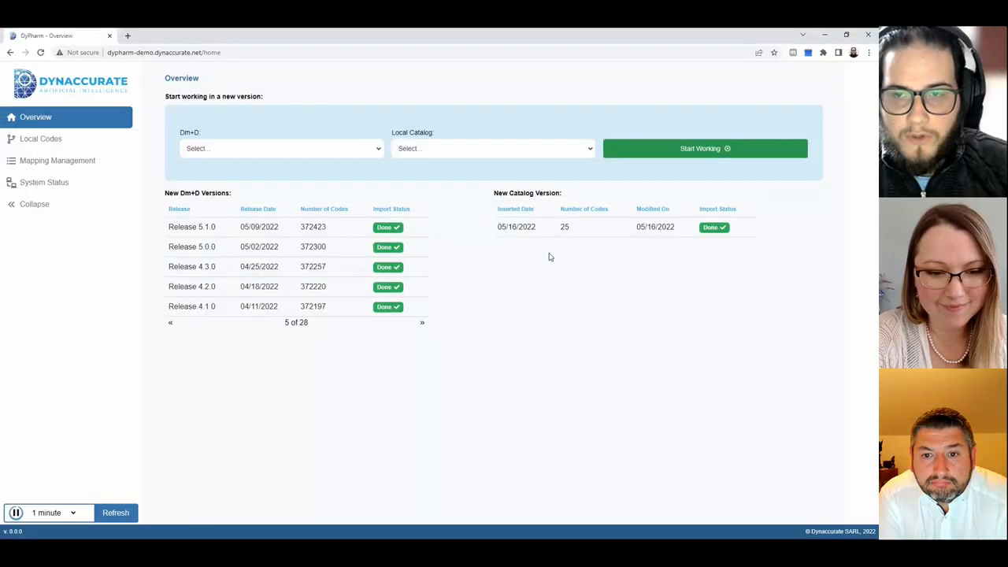
mouse_move(567, 236)
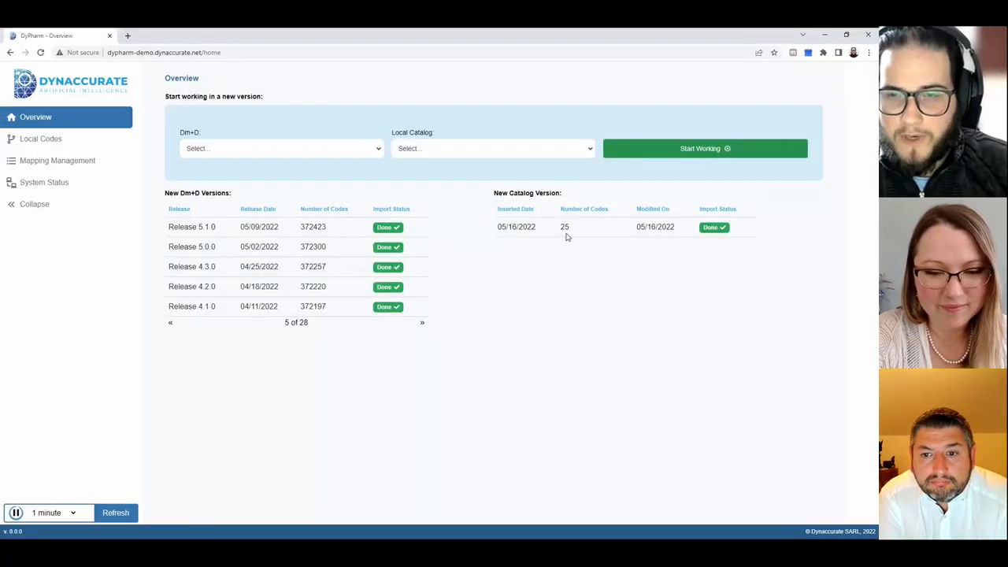
mouse_move(565, 239)
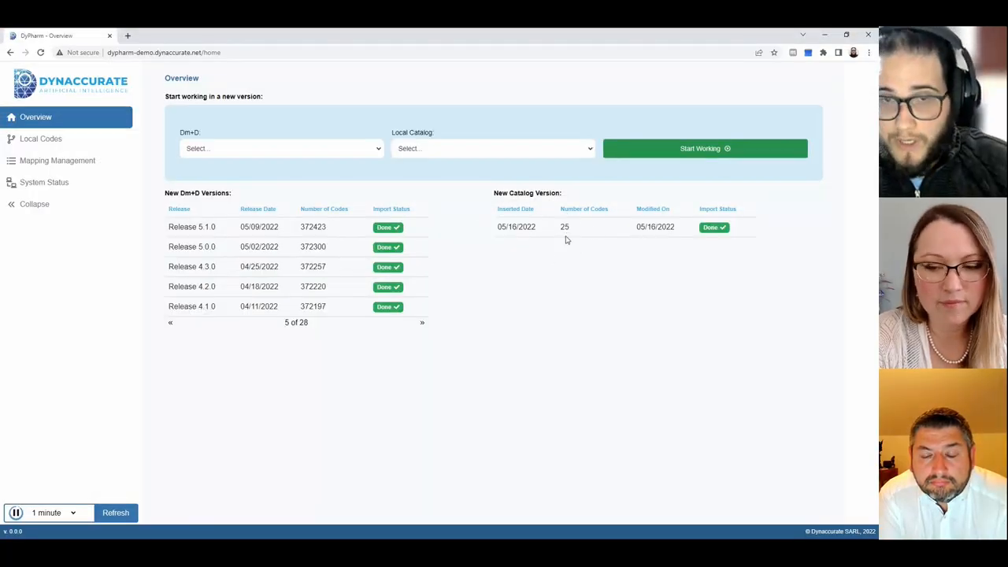
mouse_move(463, 230)
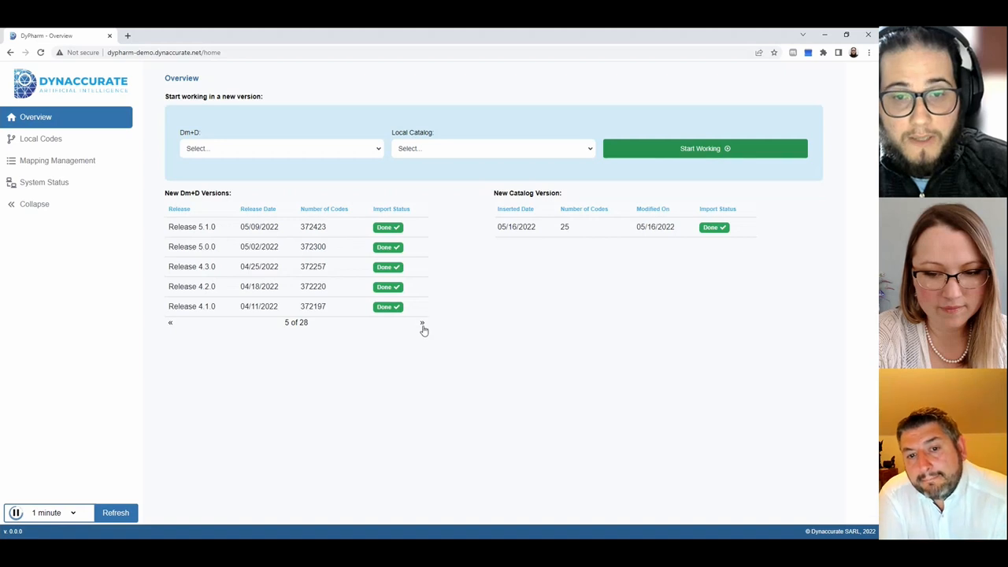
- Page the New Dm+D Versions table to page 28 of 28 and highlight Release 11.1.0
left_click(422, 321)
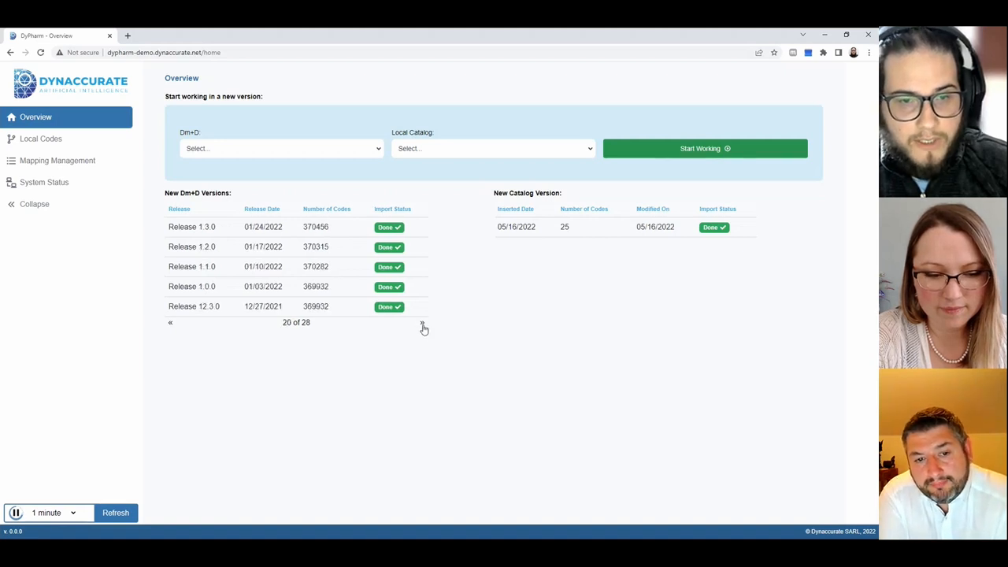
mouse_move(403, 330)
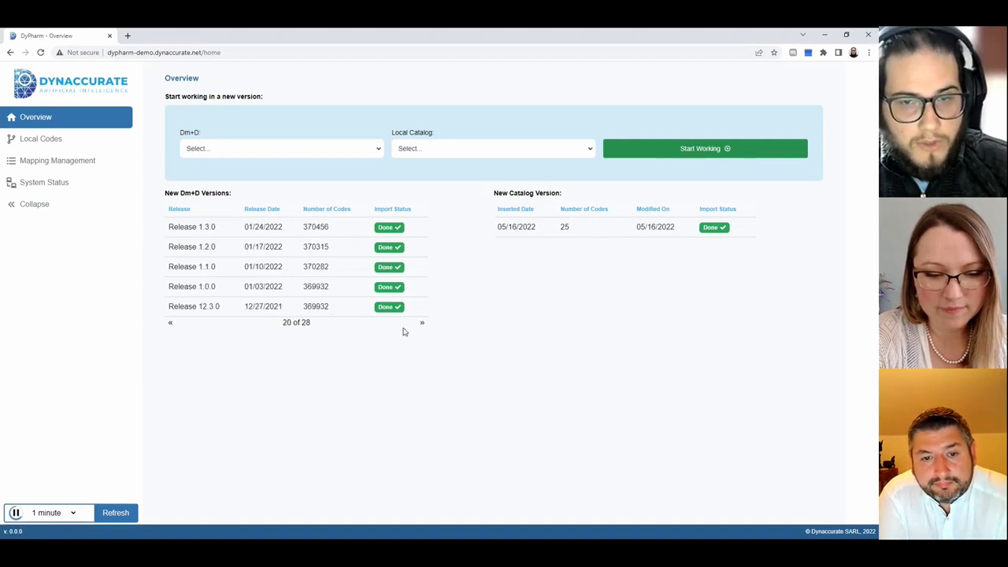
left_click(422, 321)
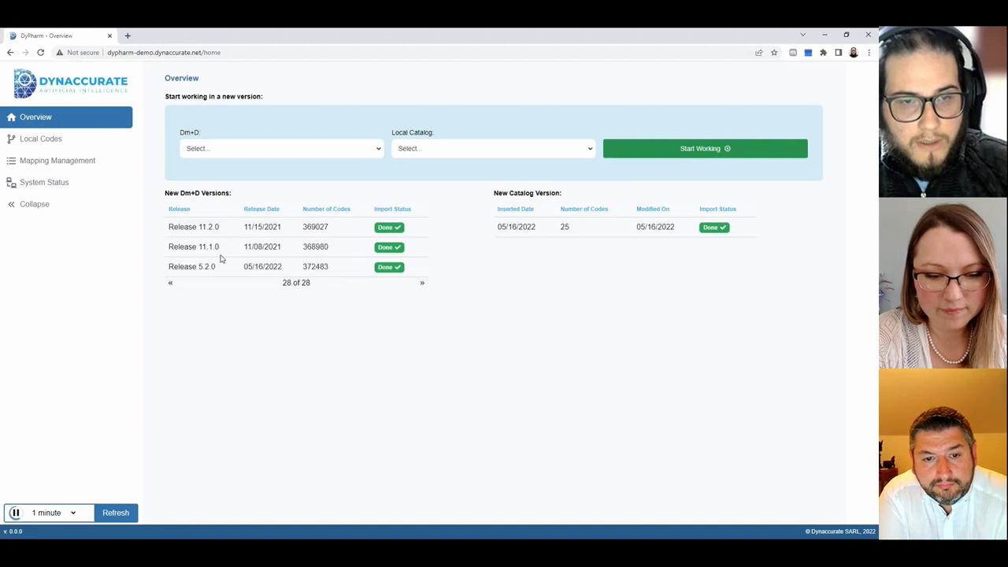
double_click(208, 246)
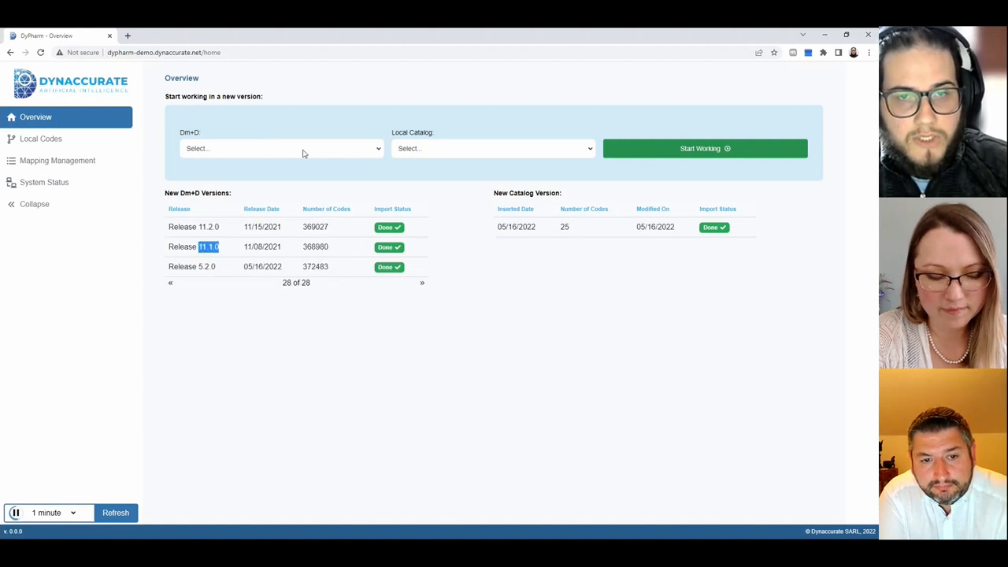
mouse_move(277, 315)
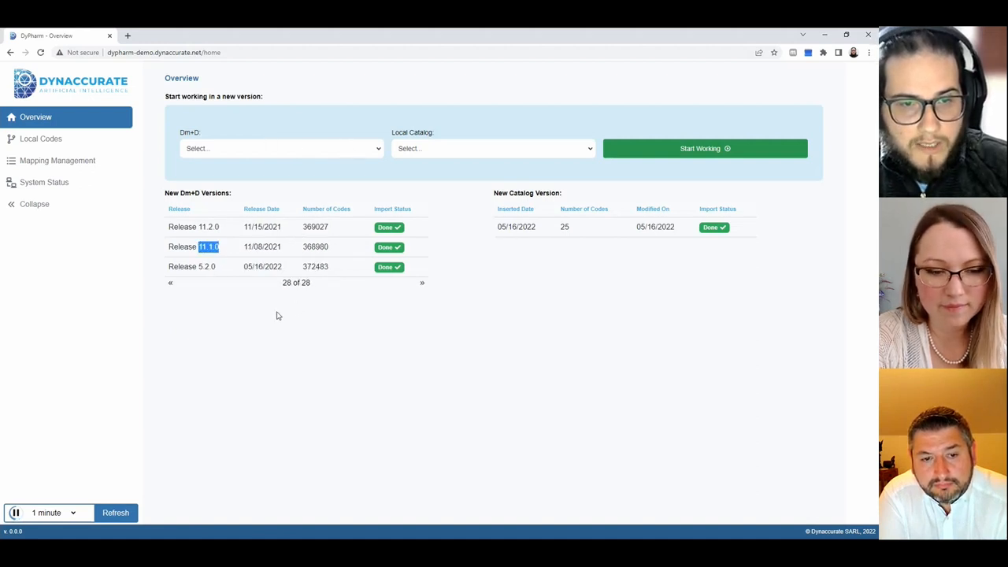
- Start a working version from dm+d Release 11.1.0 with Demo-Catalog 1
left_click(280, 148)
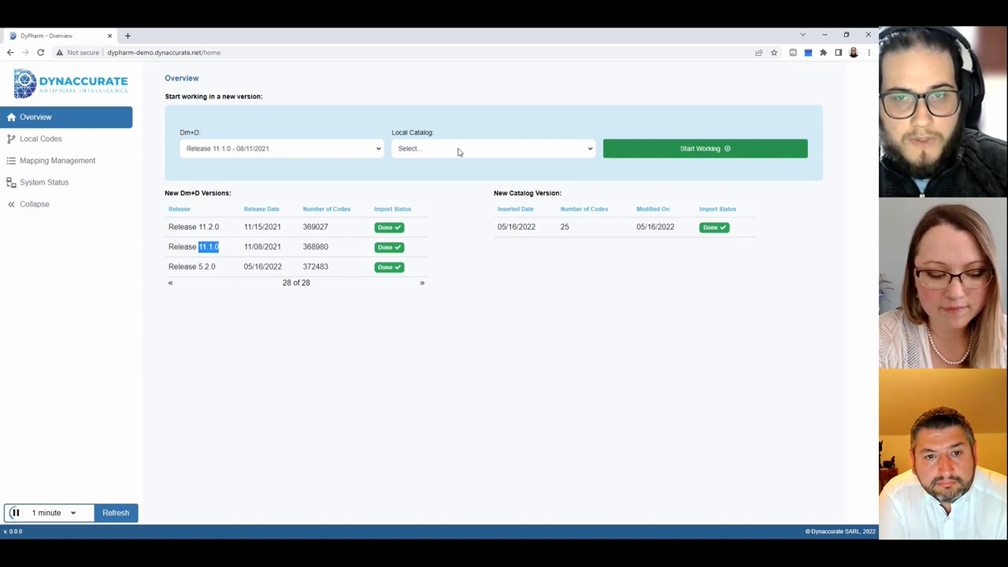
left_click(704, 148)
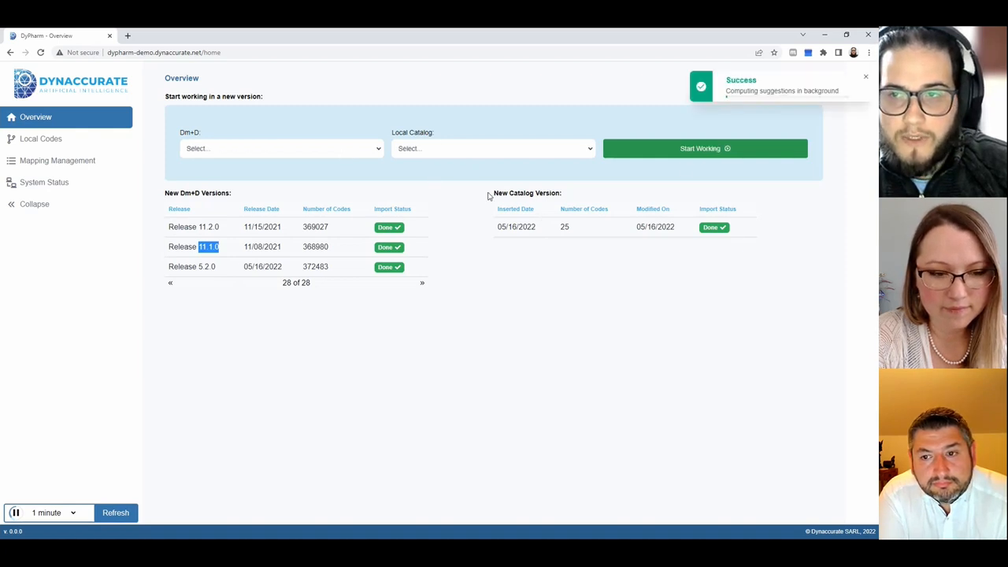
left_click(704, 148)
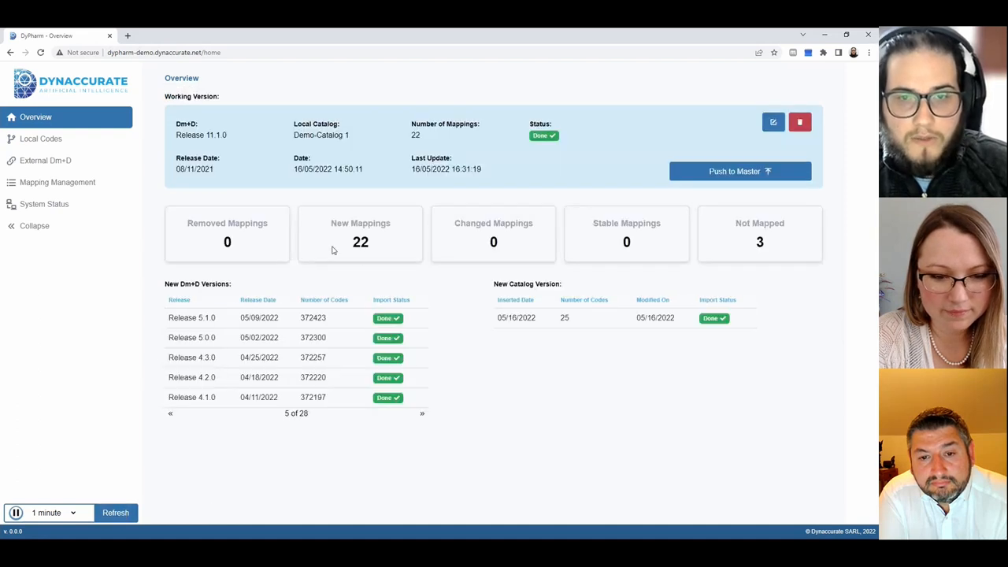
double_click(360, 243)
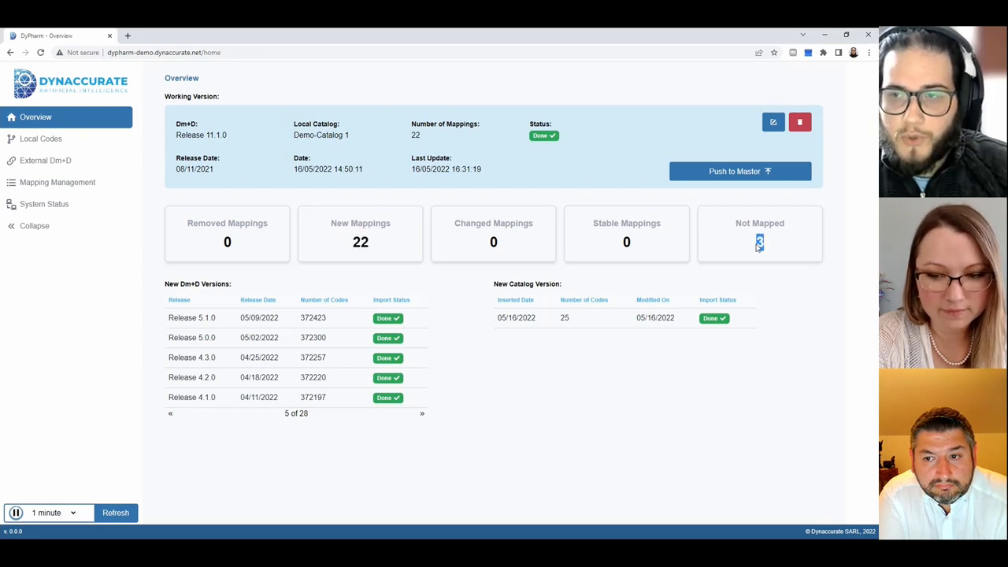
mouse_move(775, 255)
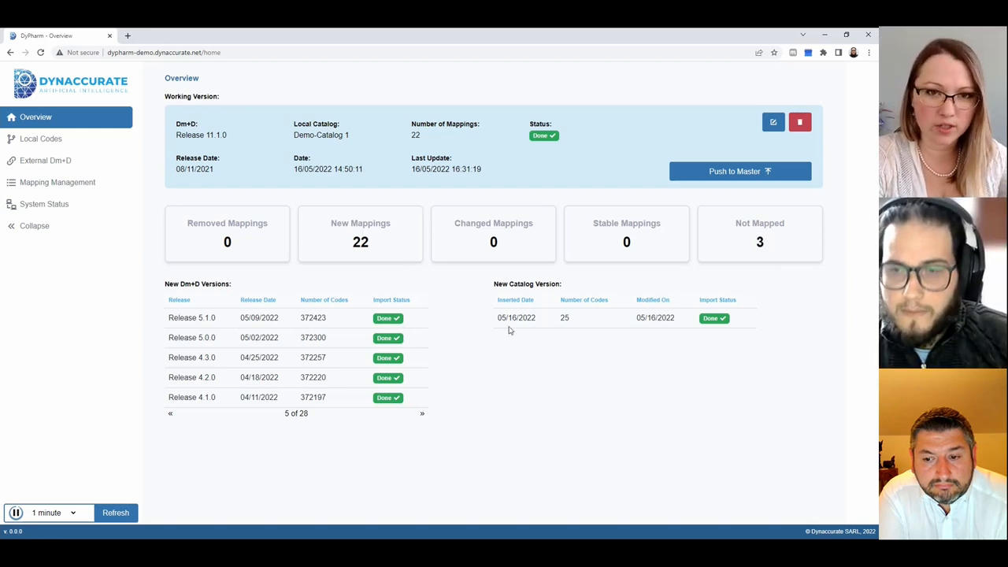
mouse_move(561, 316)
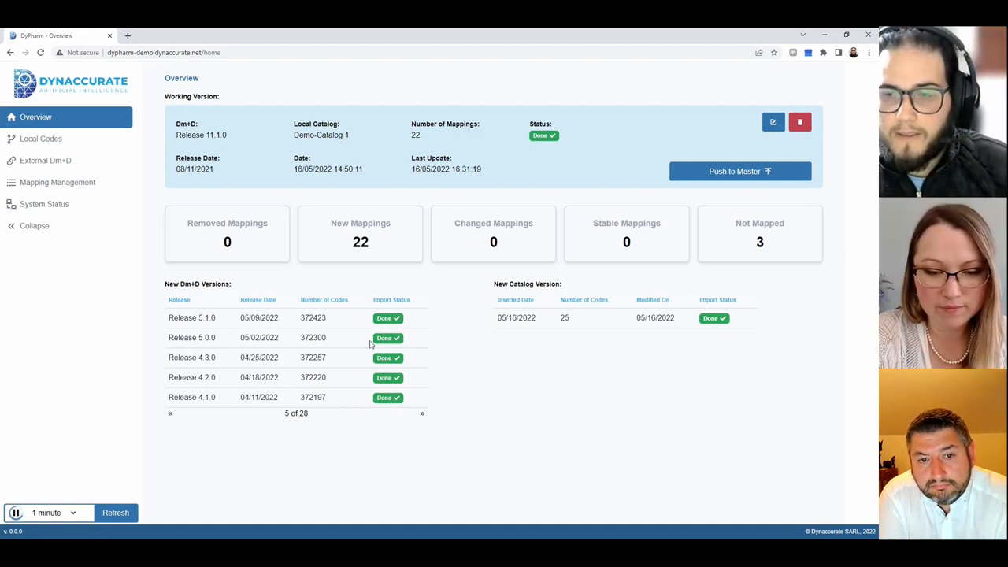
mouse_move(372, 343)
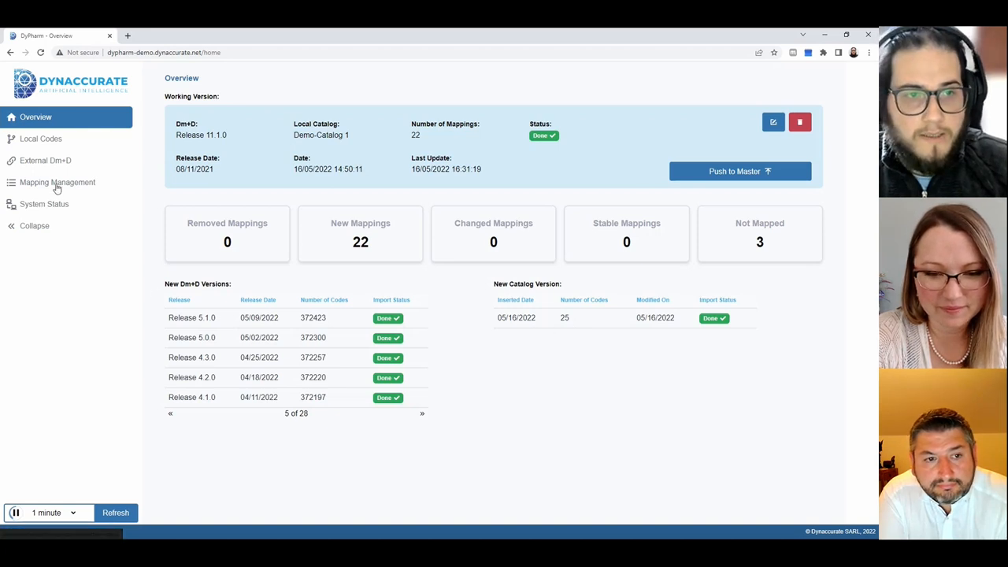
- Go to Mapping Management showing the suggested mappings at 0.81% validated
left_click(57, 183)
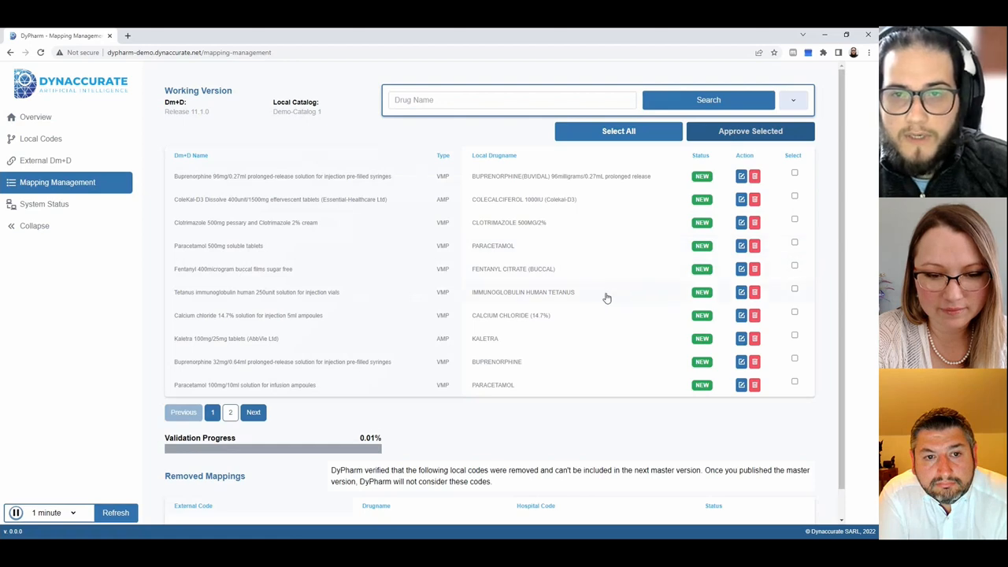
mouse_move(416, 173)
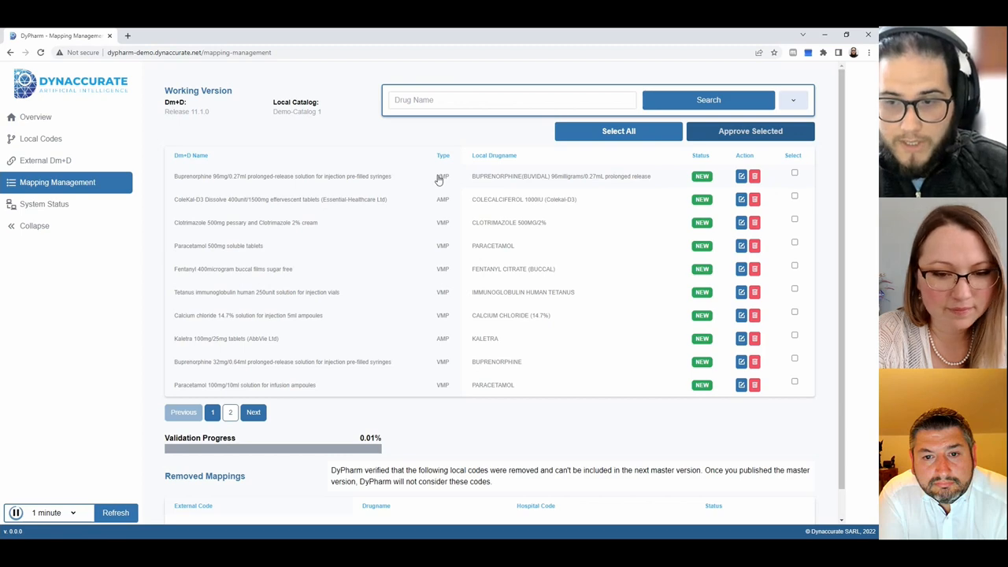
mouse_move(441, 182)
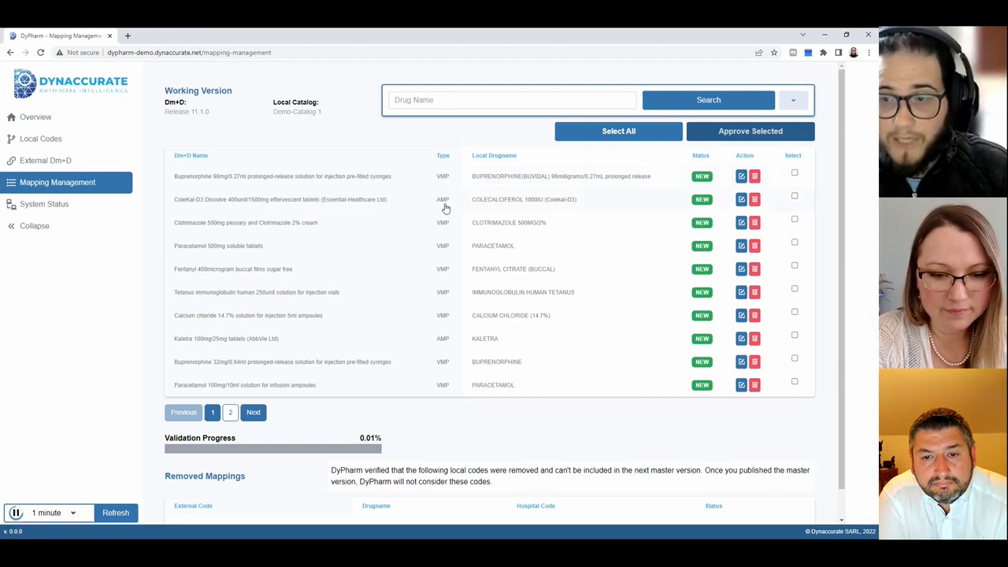
mouse_move(386, 208)
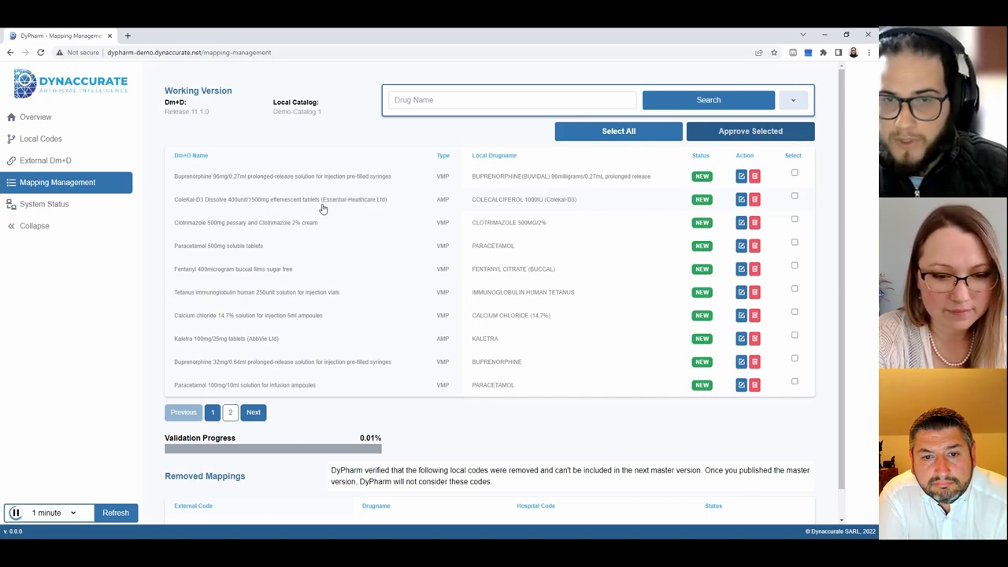
mouse_move(369, 214)
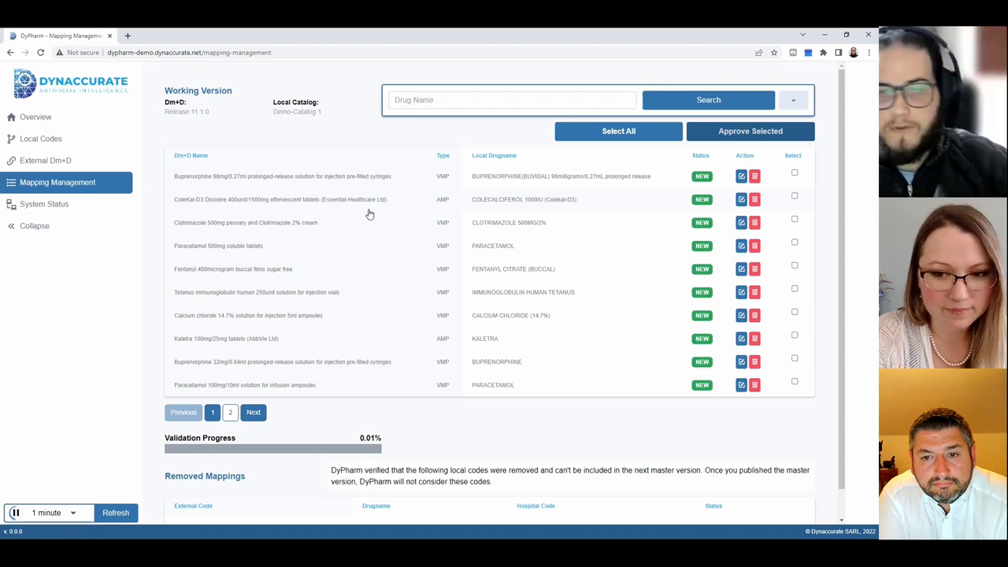
mouse_move(441, 205)
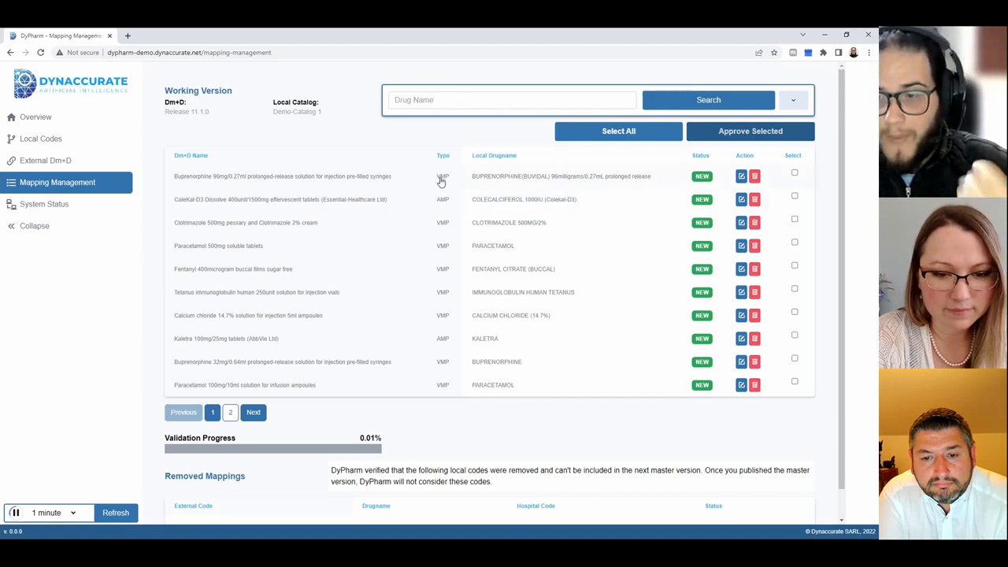
mouse_move(442, 208)
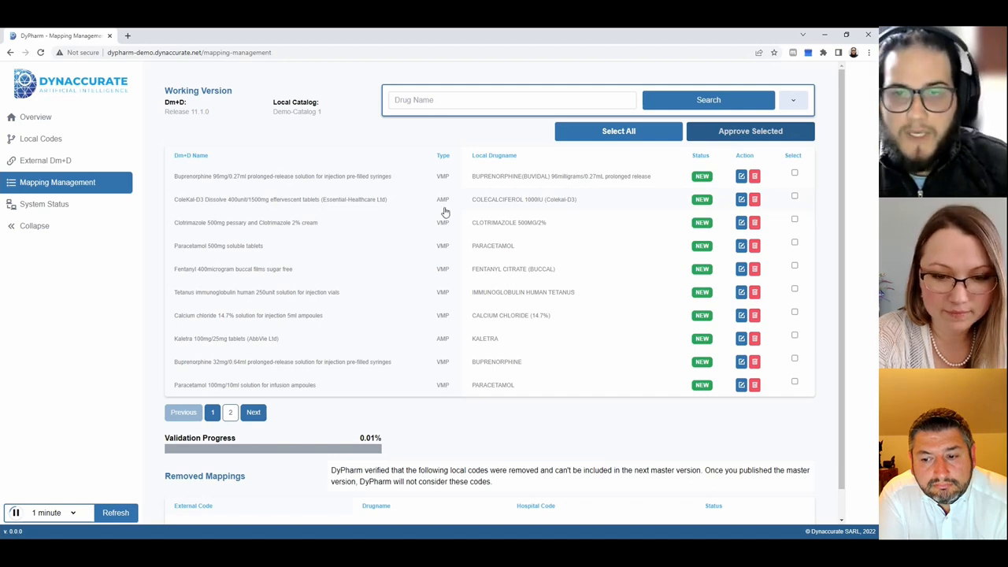
mouse_move(438, 214)
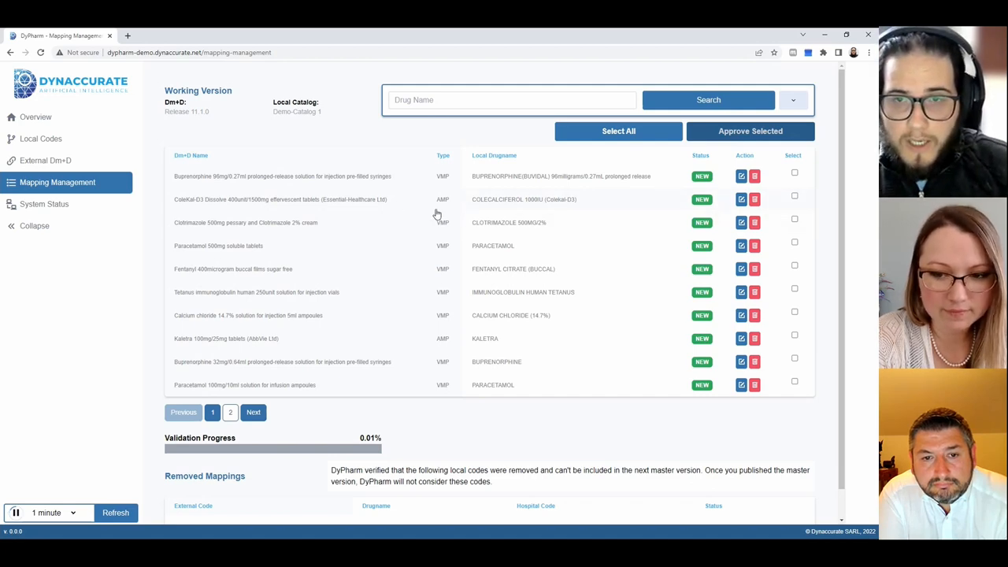
mouse_move(447, 183)
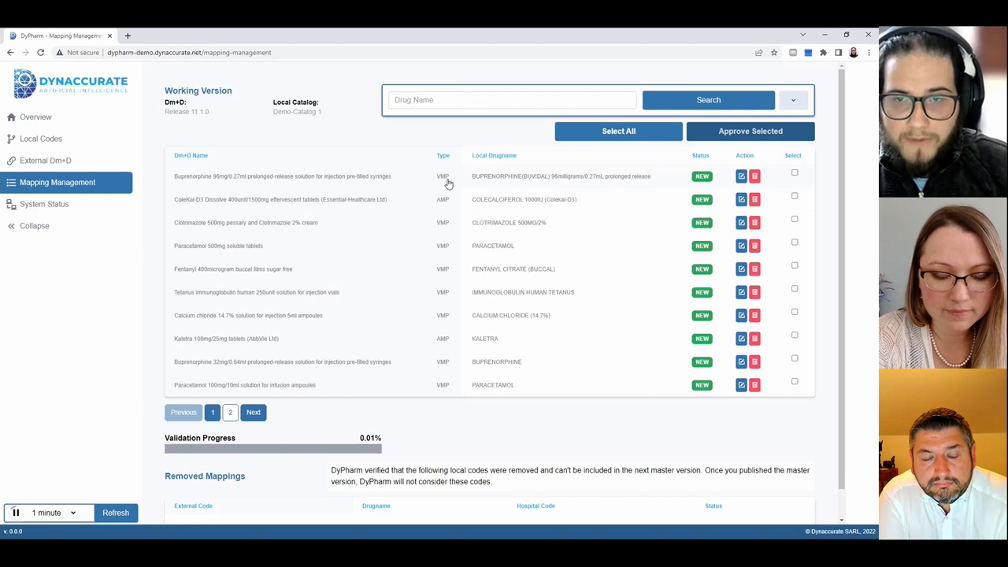
mouse_move(447, 208)
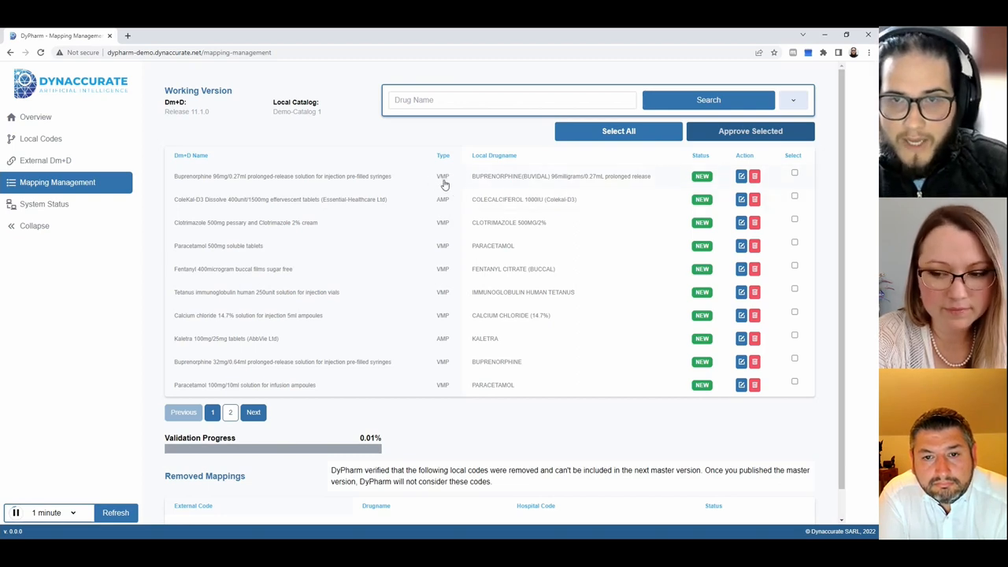
mouse_move(444, 199)
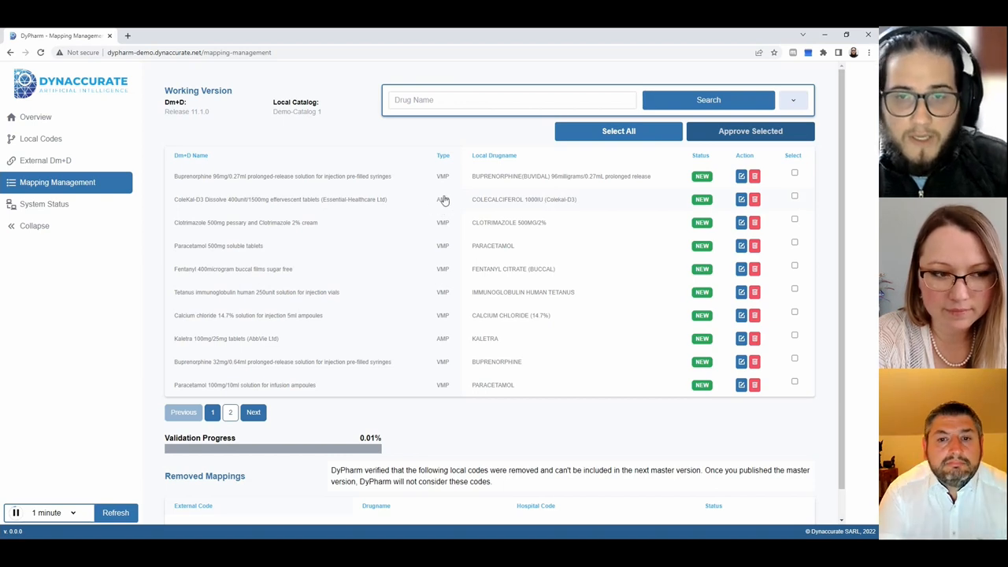
mouse_move(595, 413)
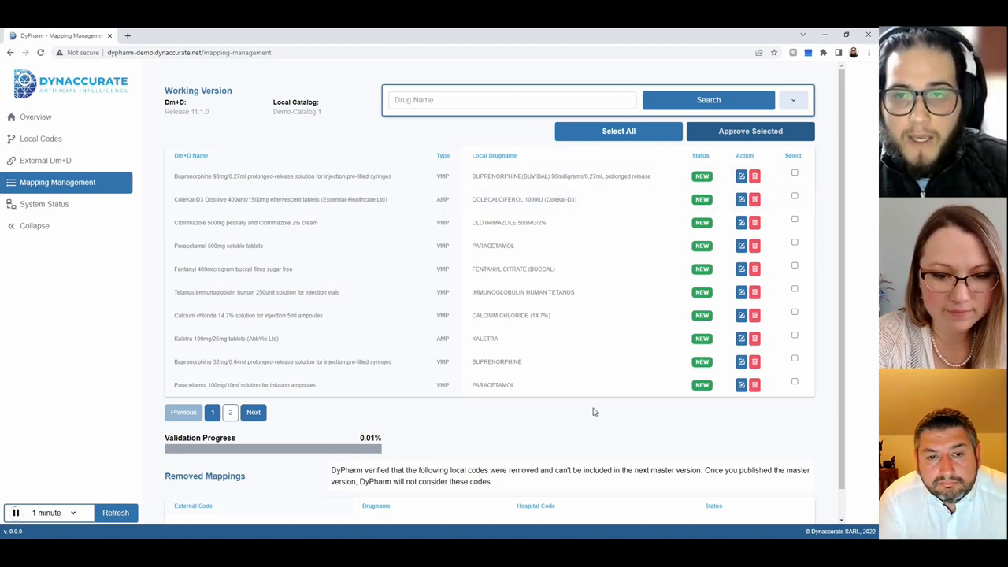
mouse_move(430, 181)
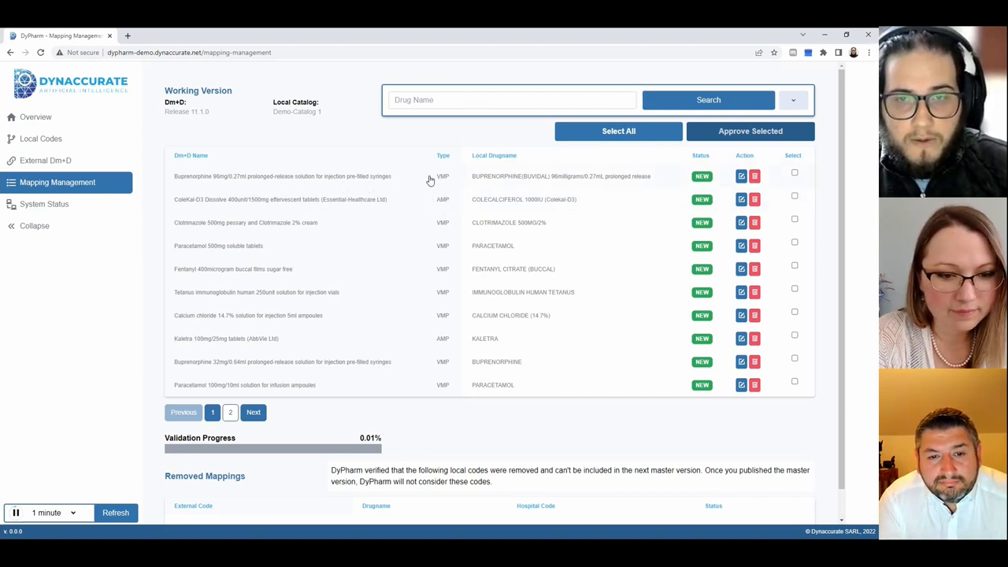
mouse_move(176, 175)
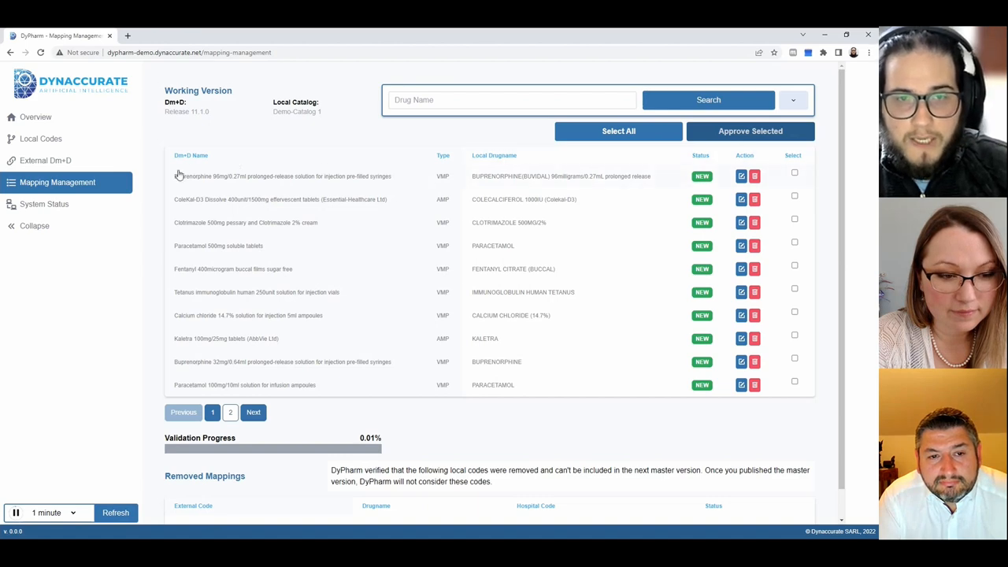
mouse_move(548, 186)
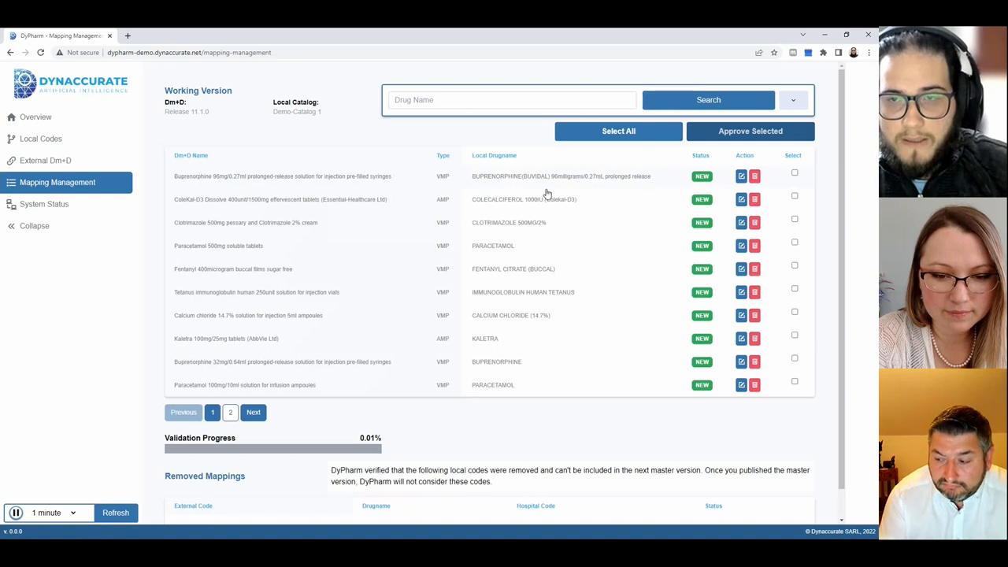
mouse_move(495, 183)
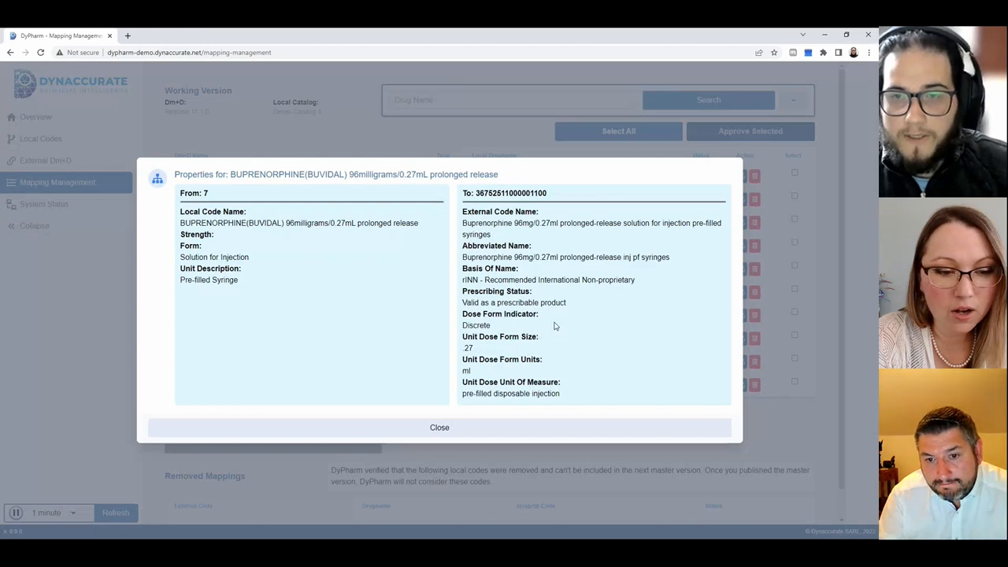
- Close the BUPRENORPHINE (BUVIDAL) properties comparison to return to the mapping list
left_click(439, 427)
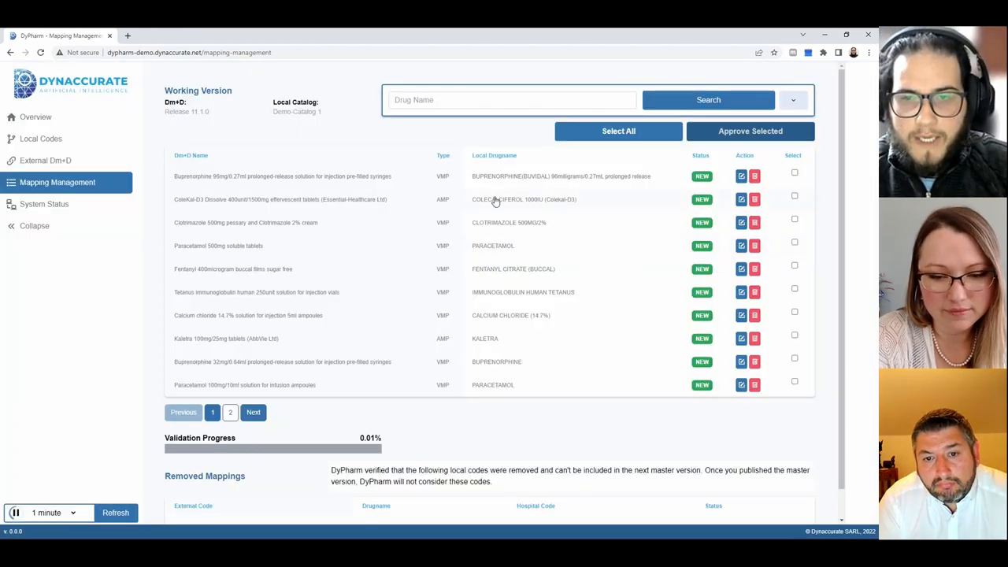
mouse_move(531, 205)
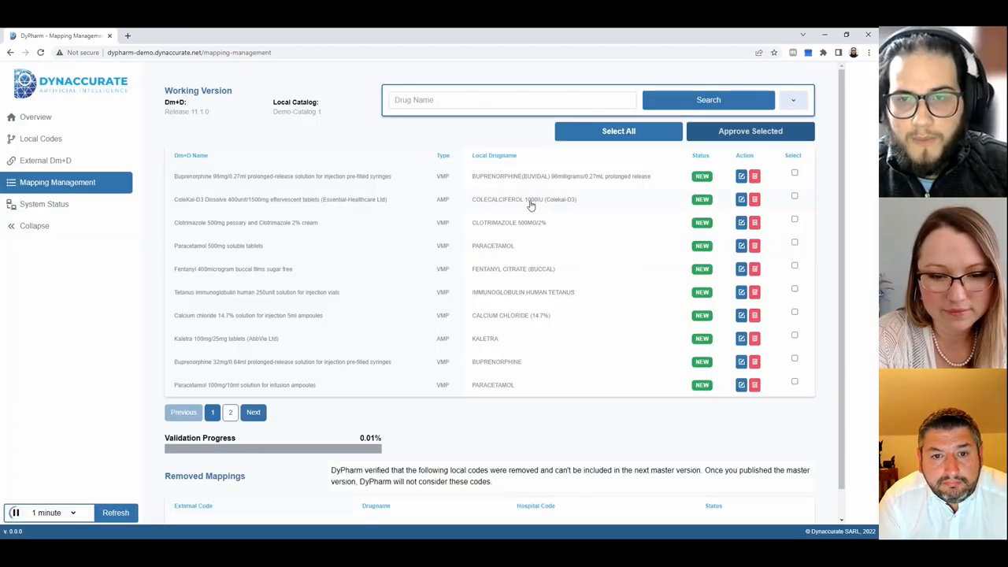
mouse_move(564, 208)
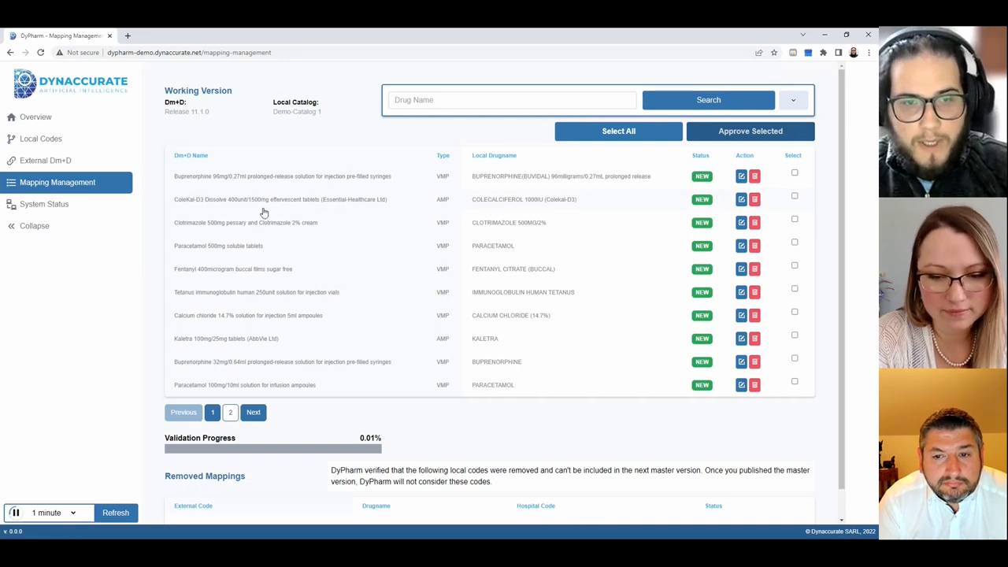
mouse_move(482, 221)
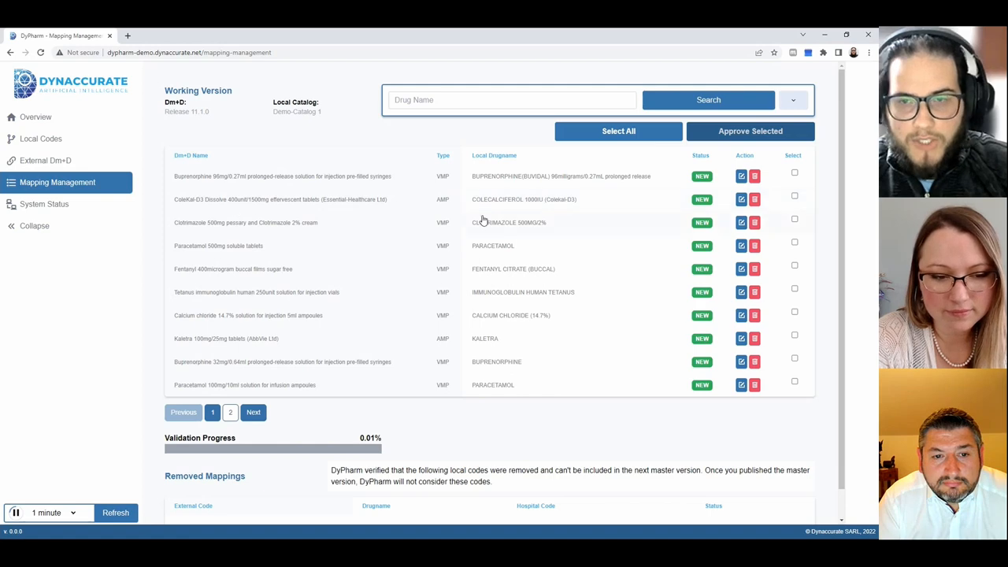
mouse_move(246, 208)
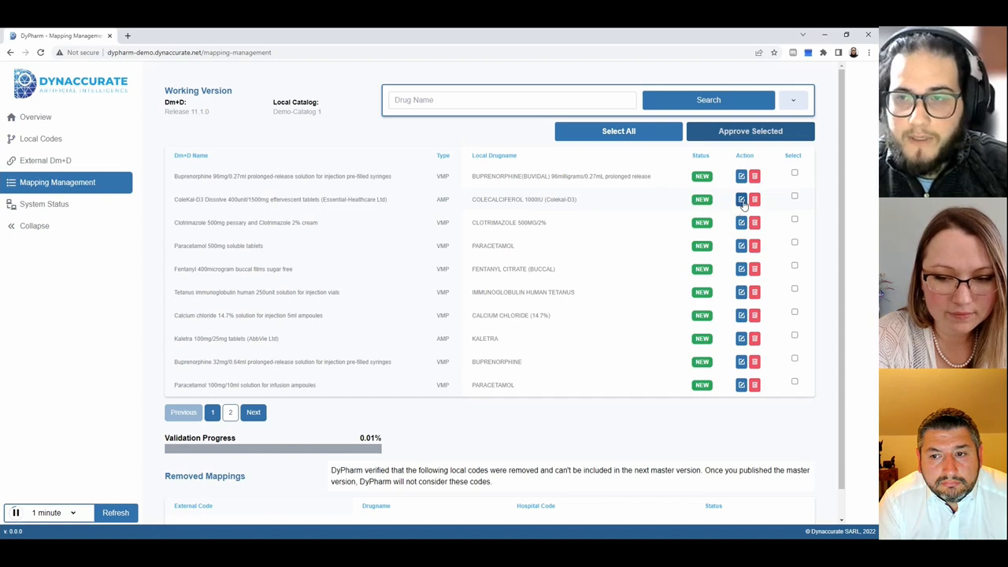
- Remap COLECALCIFEROL 1000IU (Colekal-D3) to Colecalciferol 1,000unit tablets with note 'Changed to the correct one.' and save
left_click(740, 198)
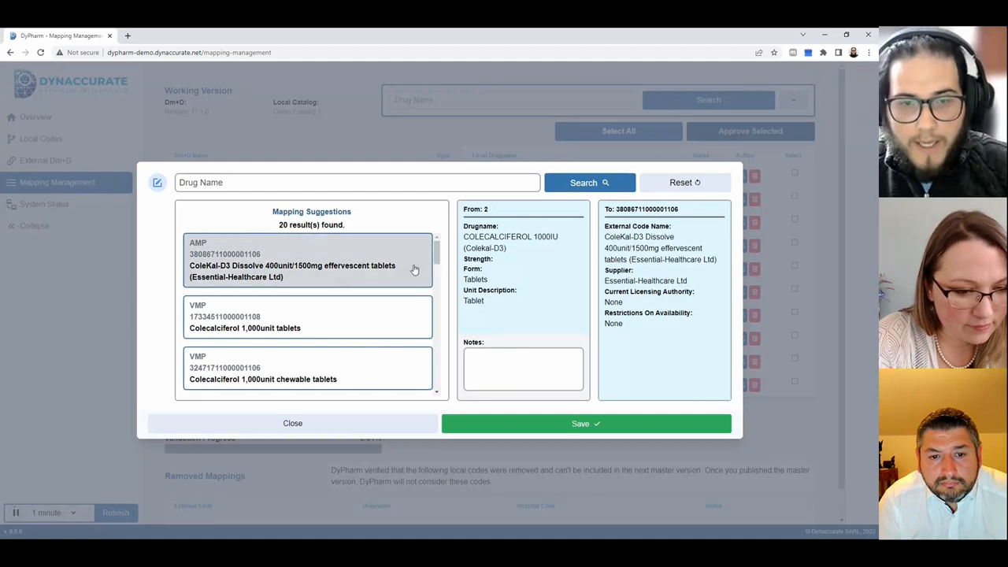
scroll("down", 3)
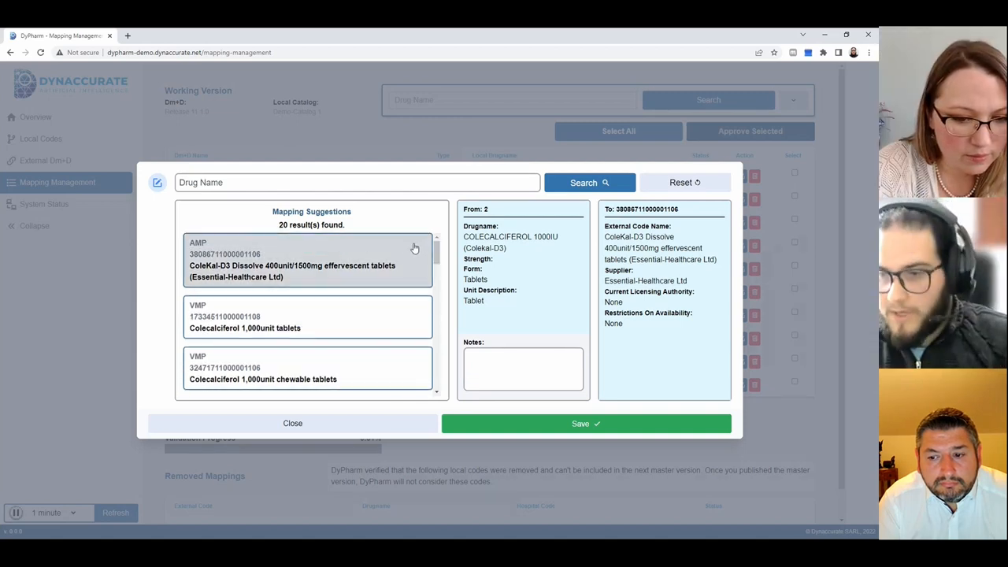
mouse_move(309, 260)
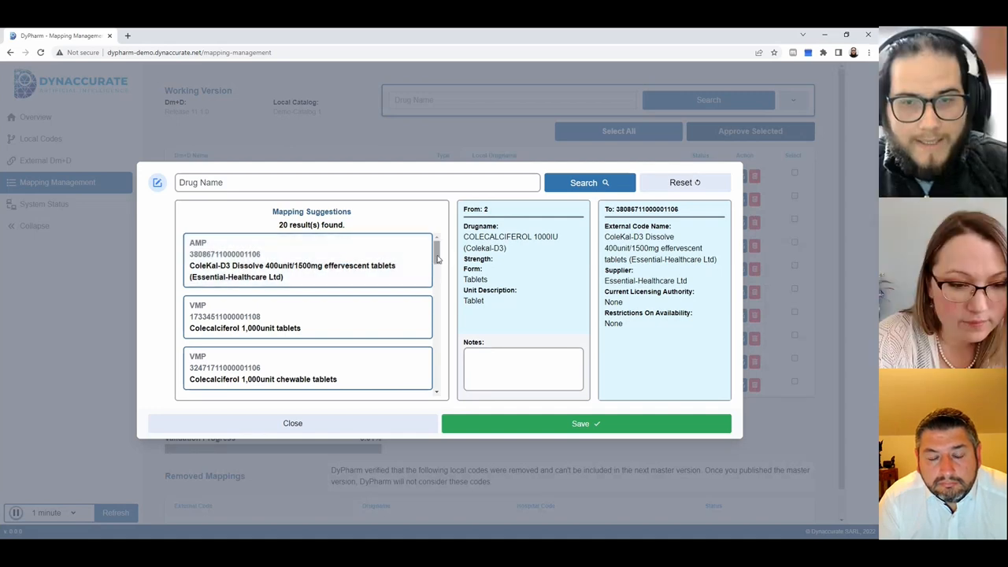
left_click(307, 260)
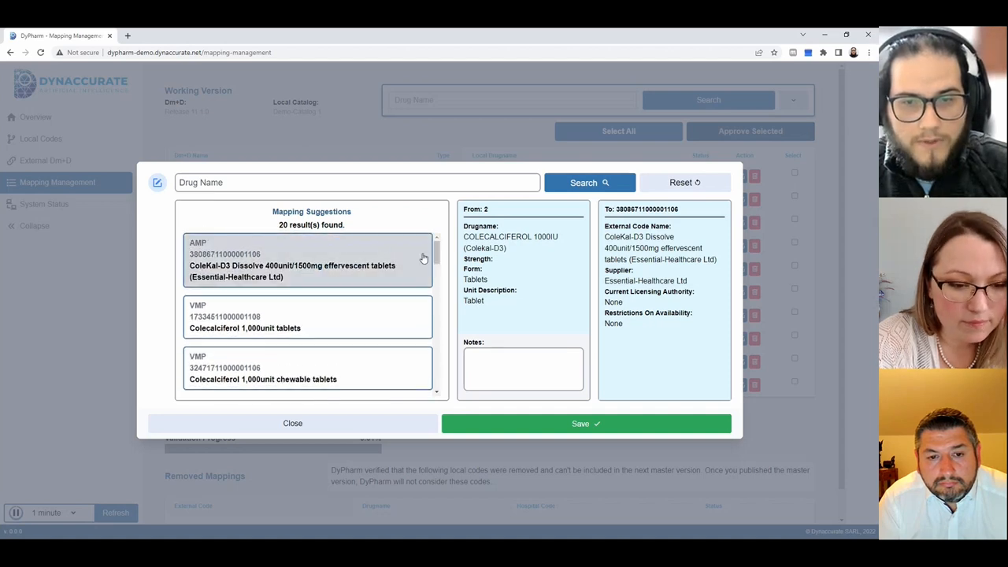
mouse_move(322, 316)
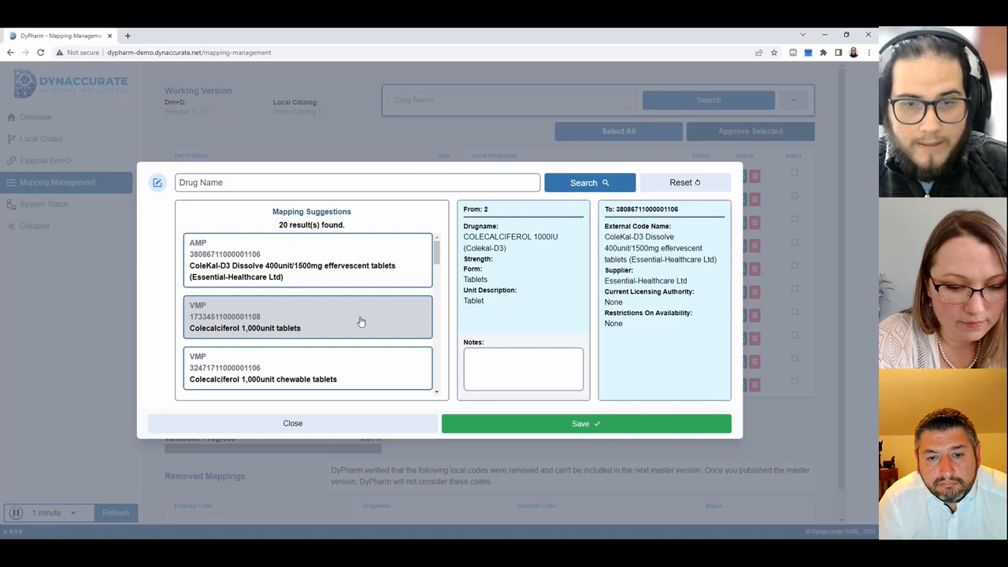
scroll("down", 3)
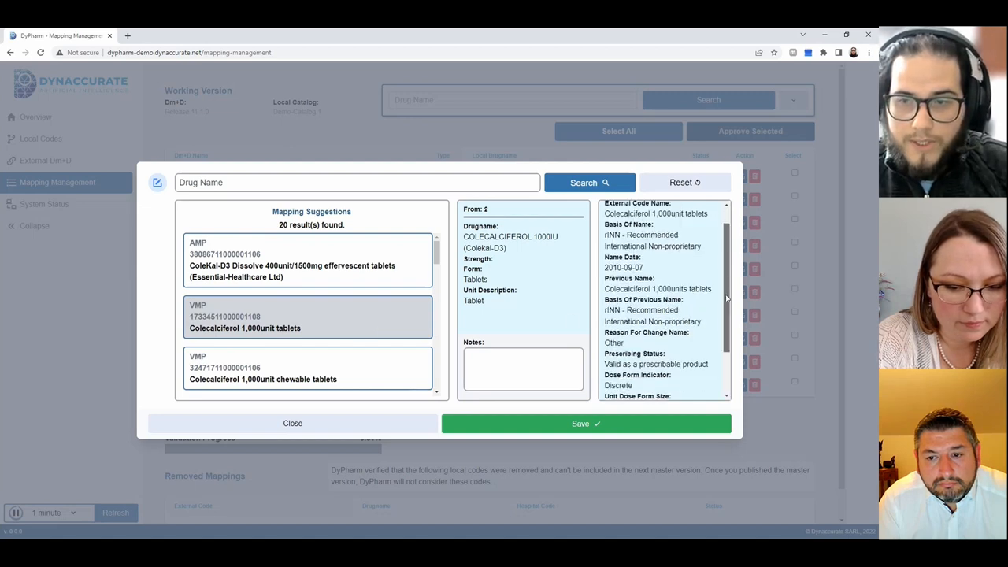
scroll("down", 3)
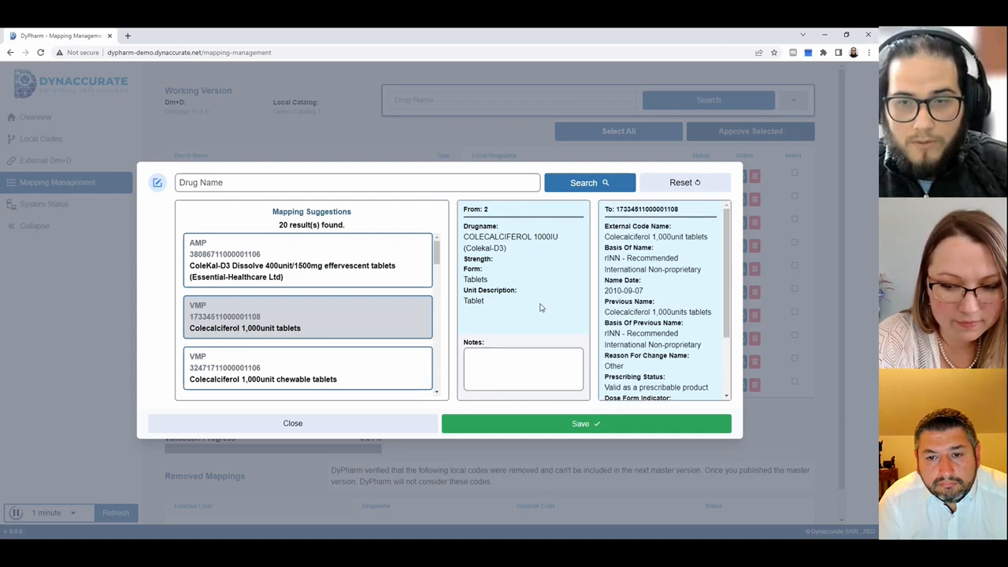
mouse_move(539, 295)
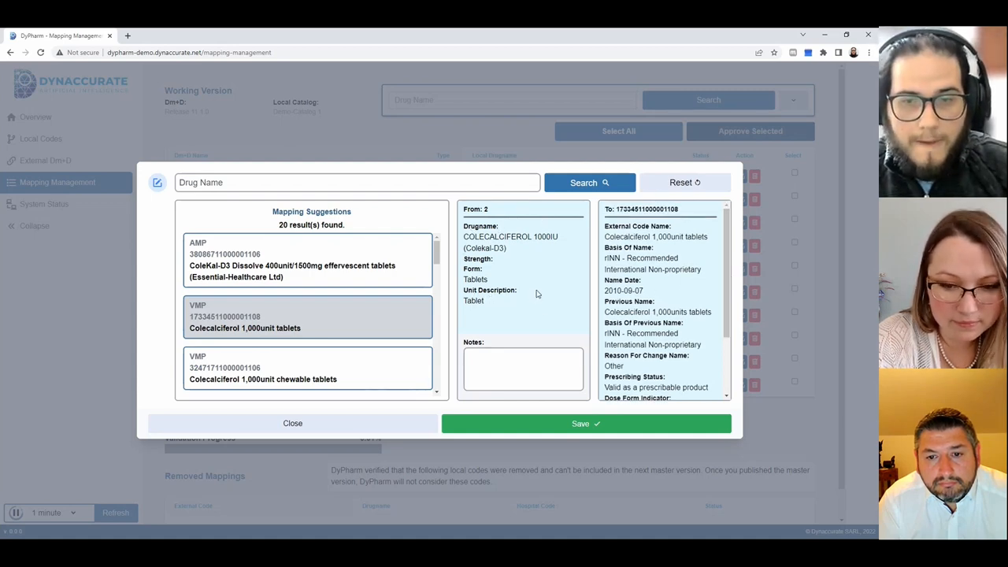
mouse_move(548, 276)
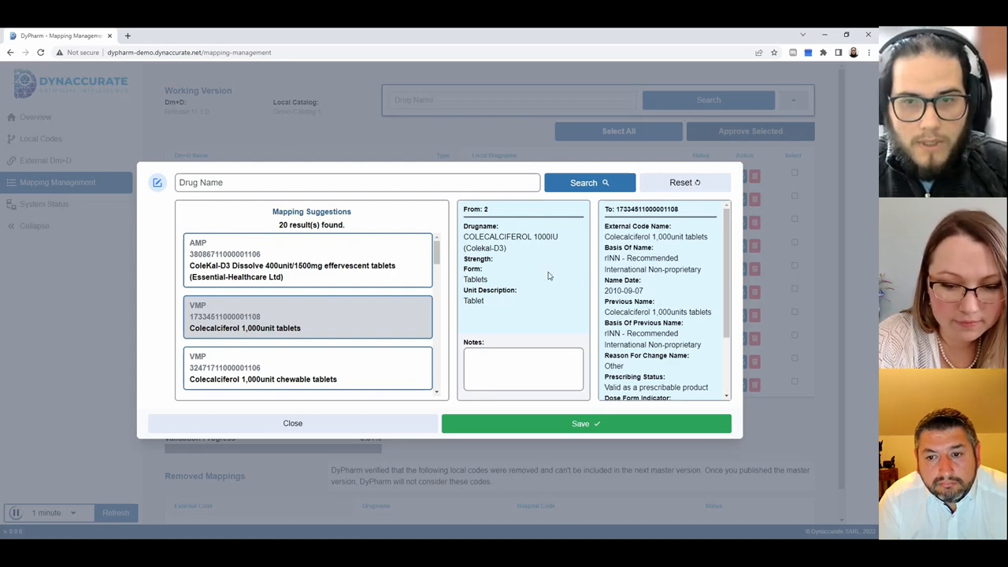
mouse_move(265, 337)
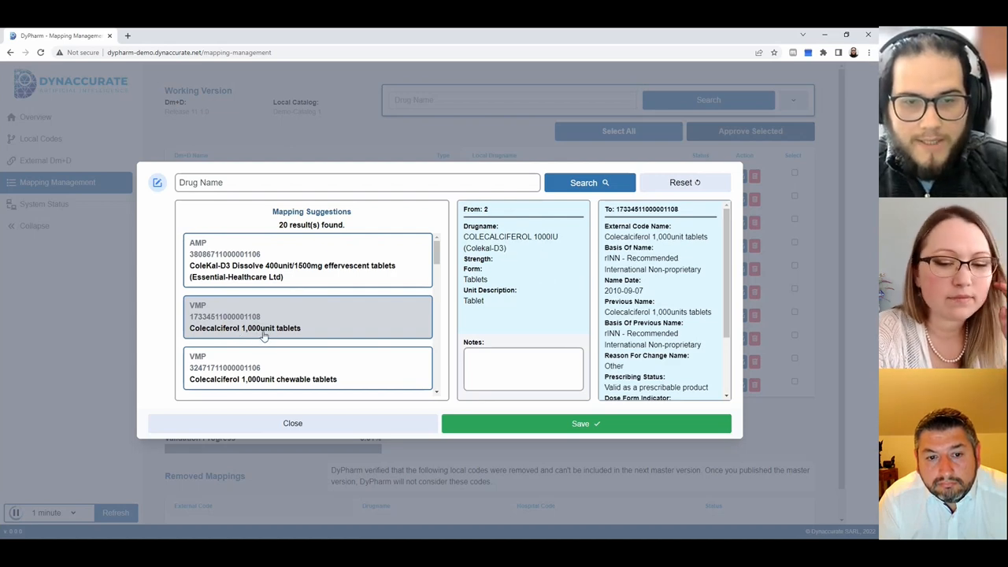
mouse_move(337, 331)
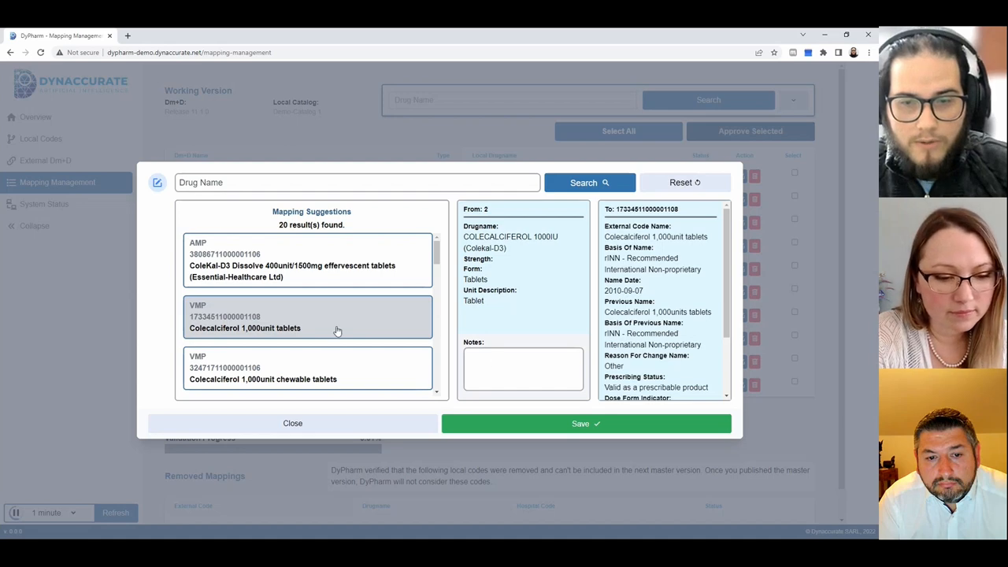
type("Changed to the correct one")
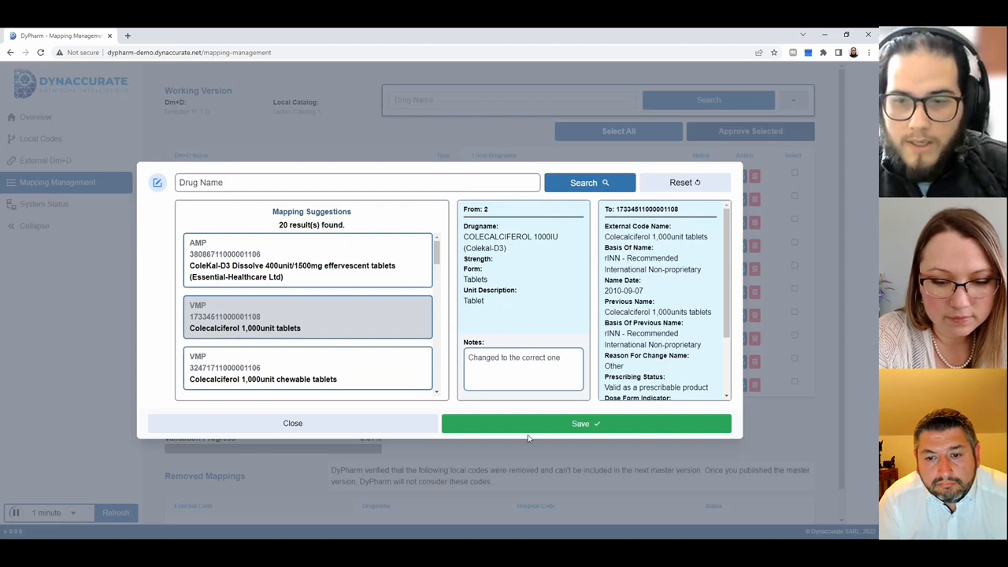
left_click(586, 422)
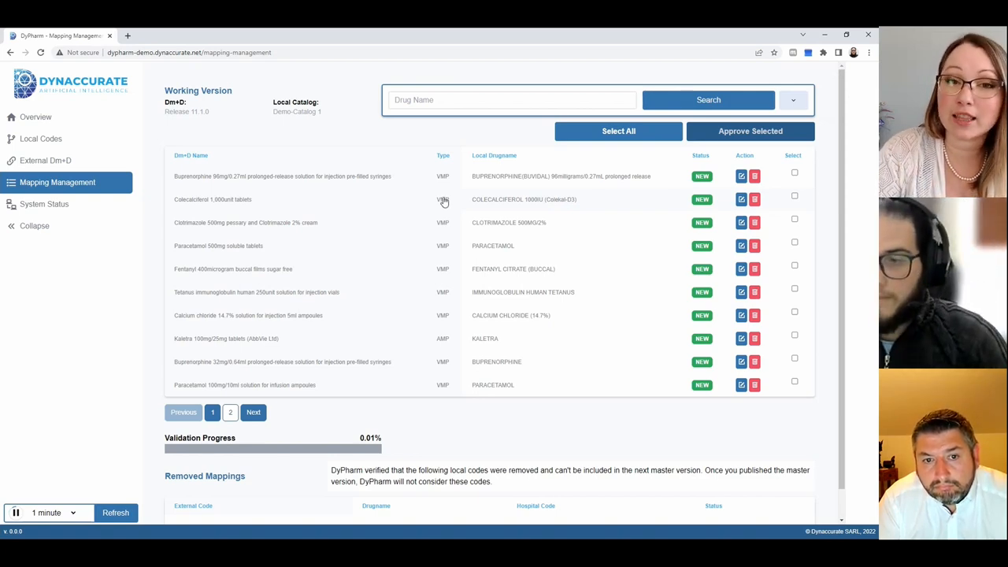
mouse_move(419, 195)
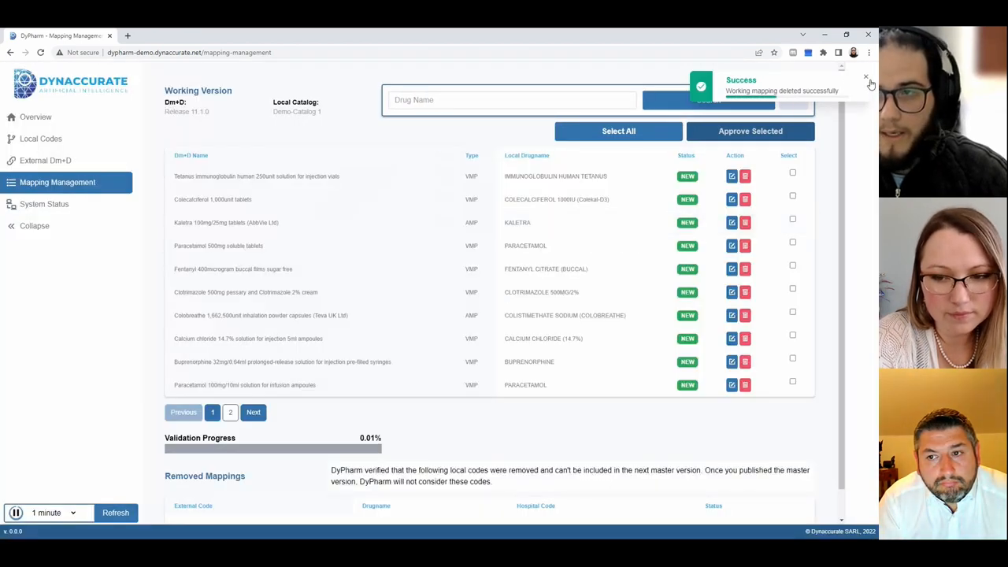
- Filter mappings by Not Mapped status, then return to the Overview with 21 new and 4 not mapped
left_click(792, 100)
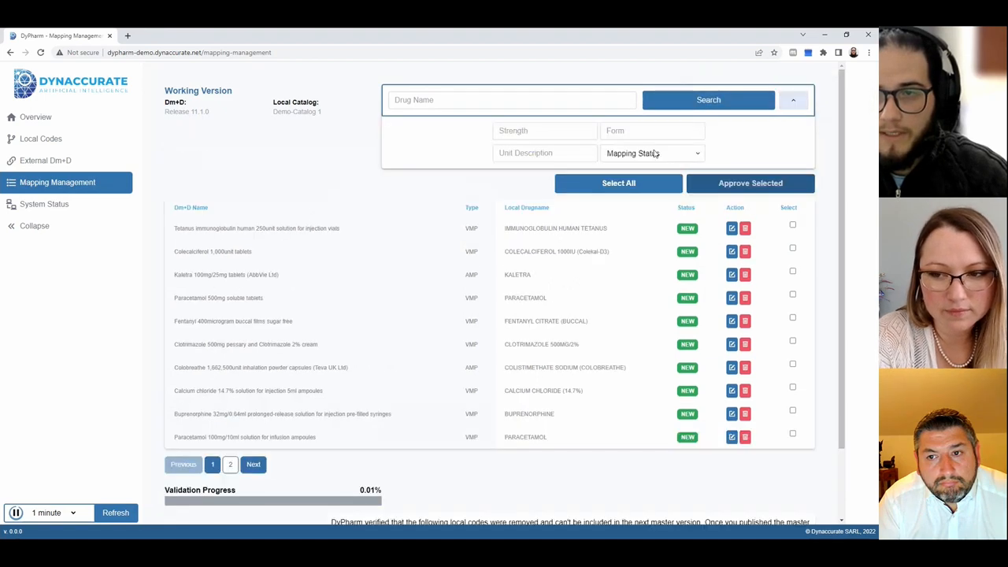
left_click(652, 153)
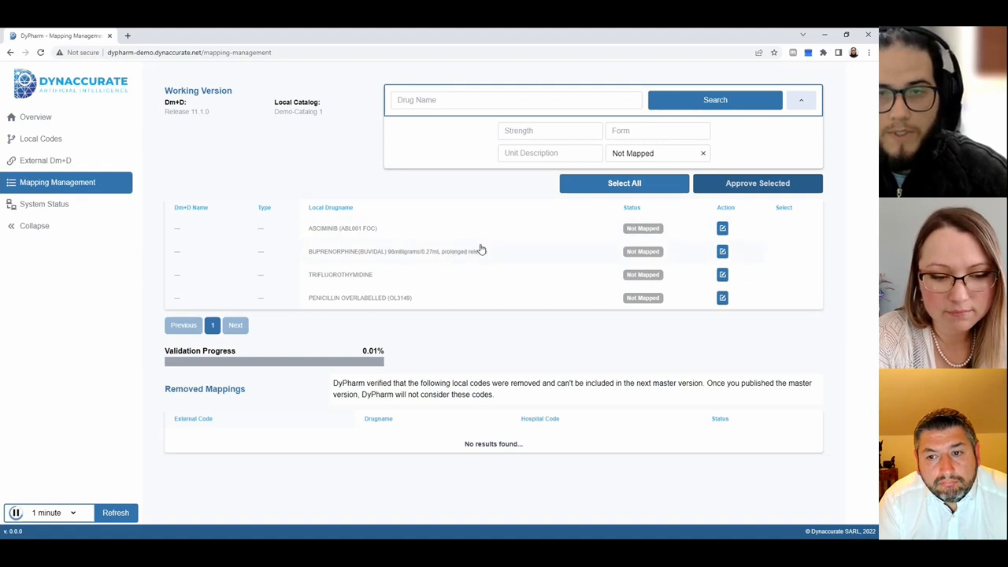
mouse_move(126, 129)
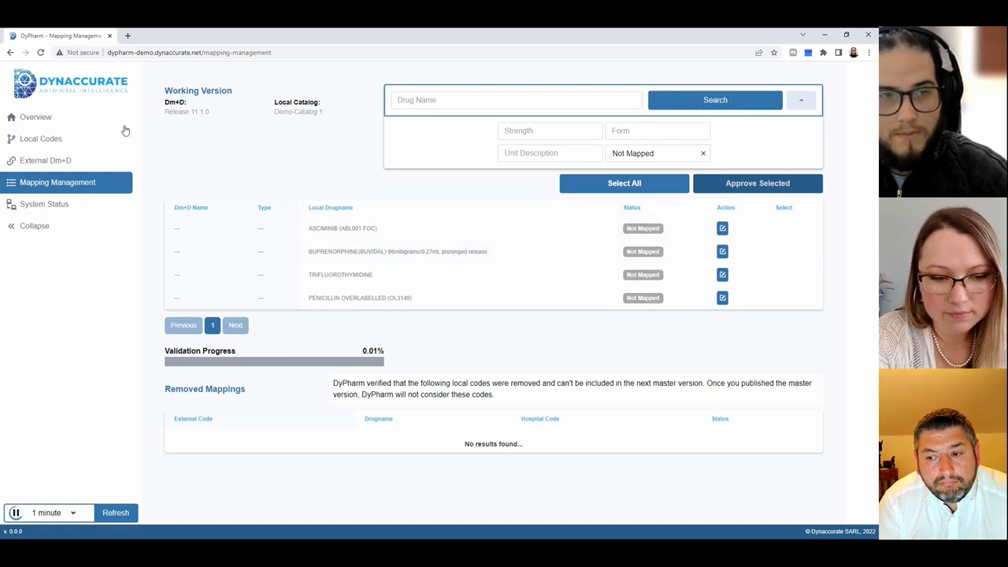
left_click(34, 117)
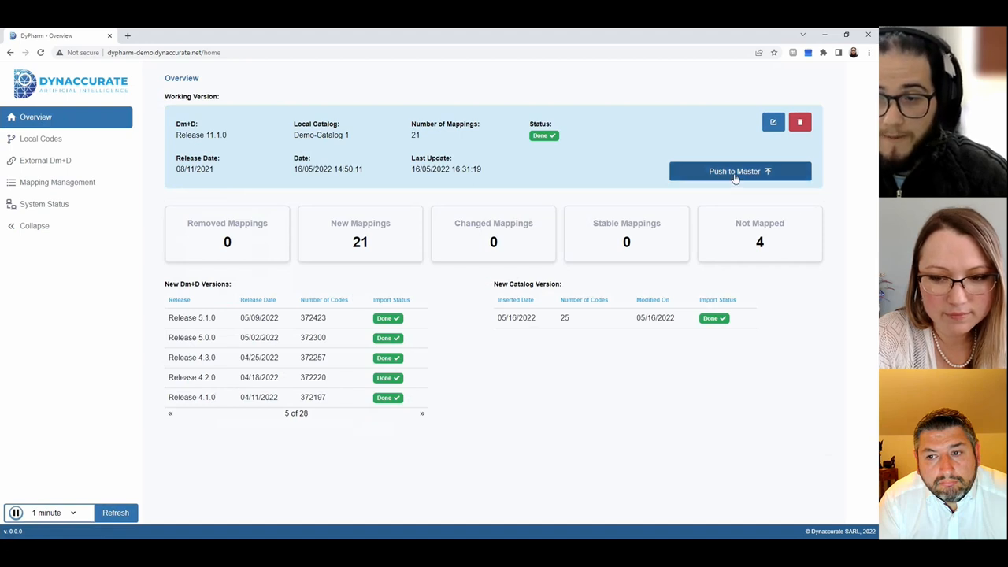
- Validate all mappings and push the working version to master as Release 11.1.0
left_click(739, 170)
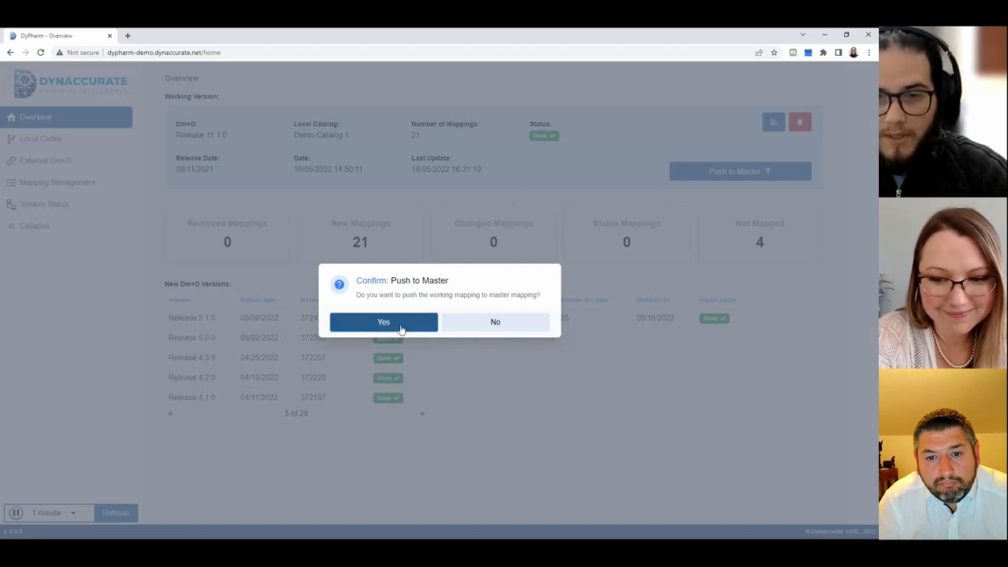
left_click(385, 321)
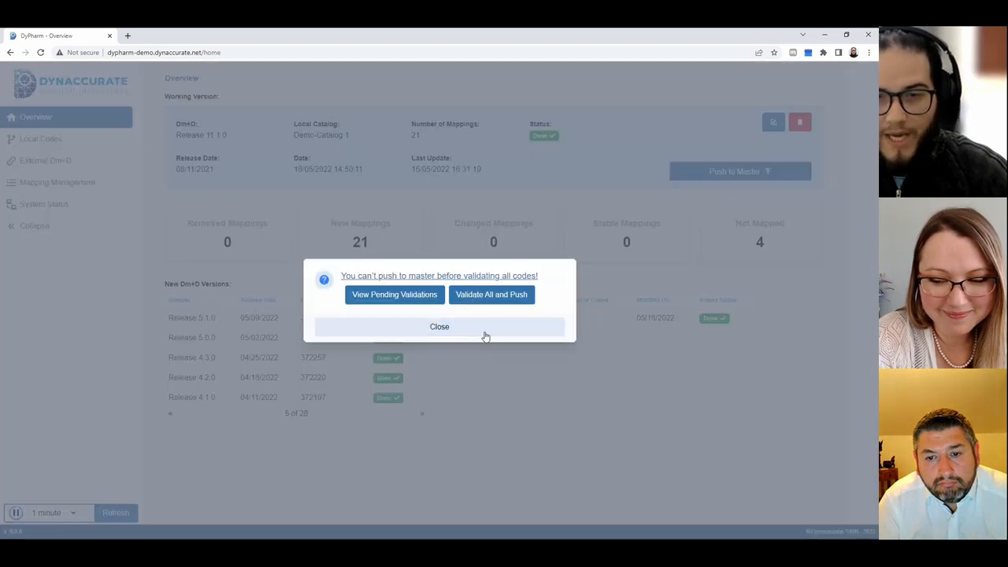
mouse_move(492, 295)
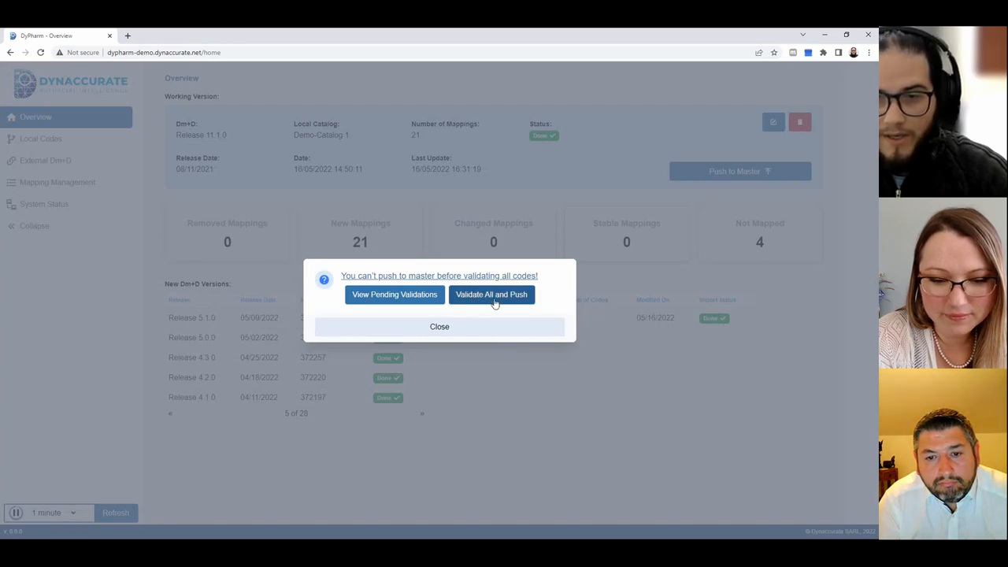
left_click(491, 295)
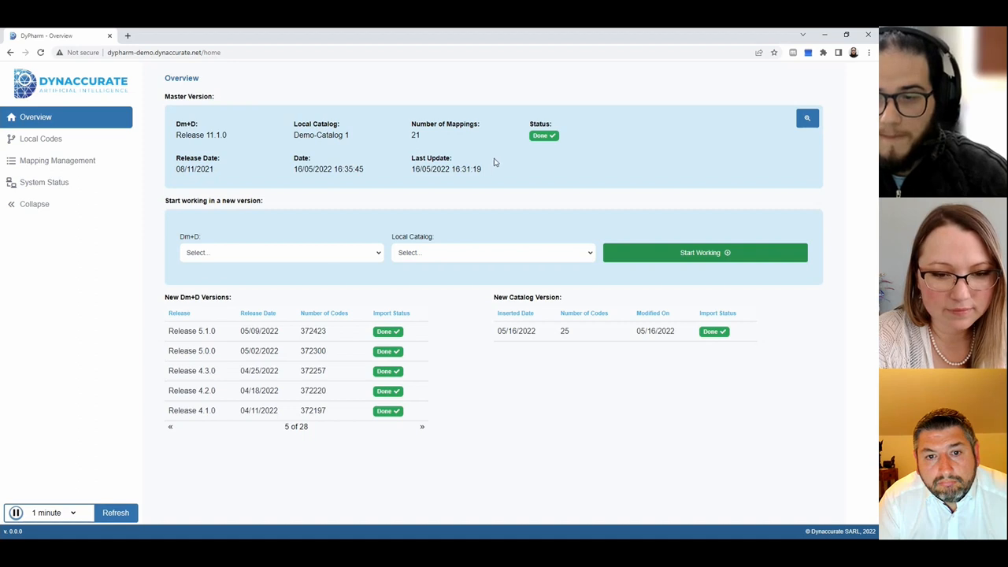
mouse_move(365, 230)
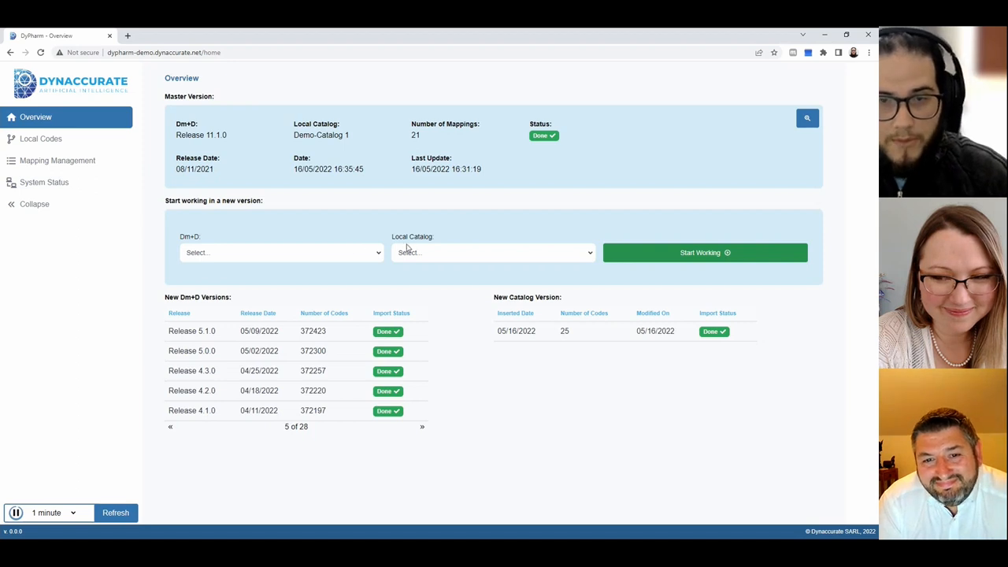
- Start a new working version from dm+d Release 5.1.0 with Demo-Catalog 1
left_click(491, 252)
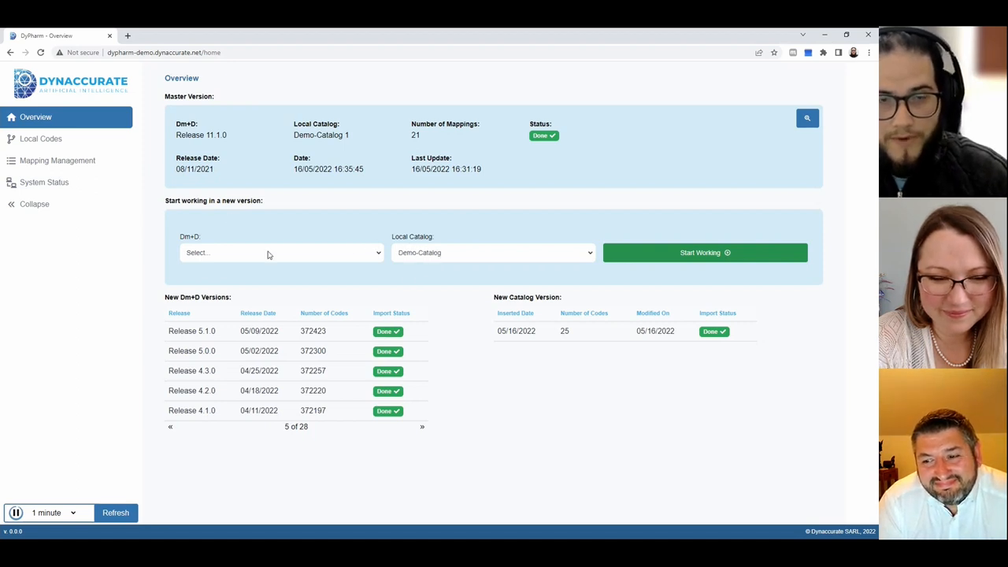
mouse_move(304, 277)
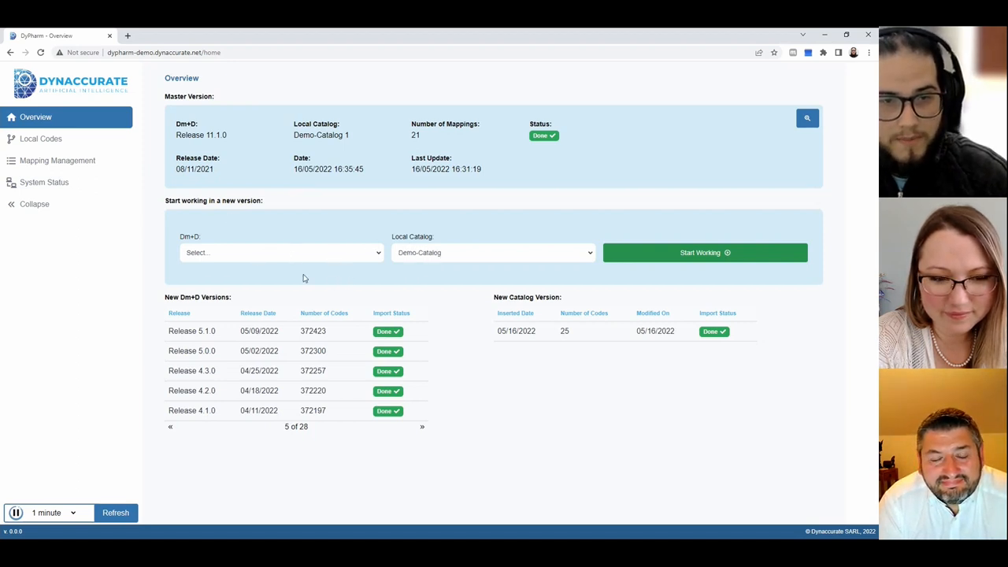
left_click(280, 252)
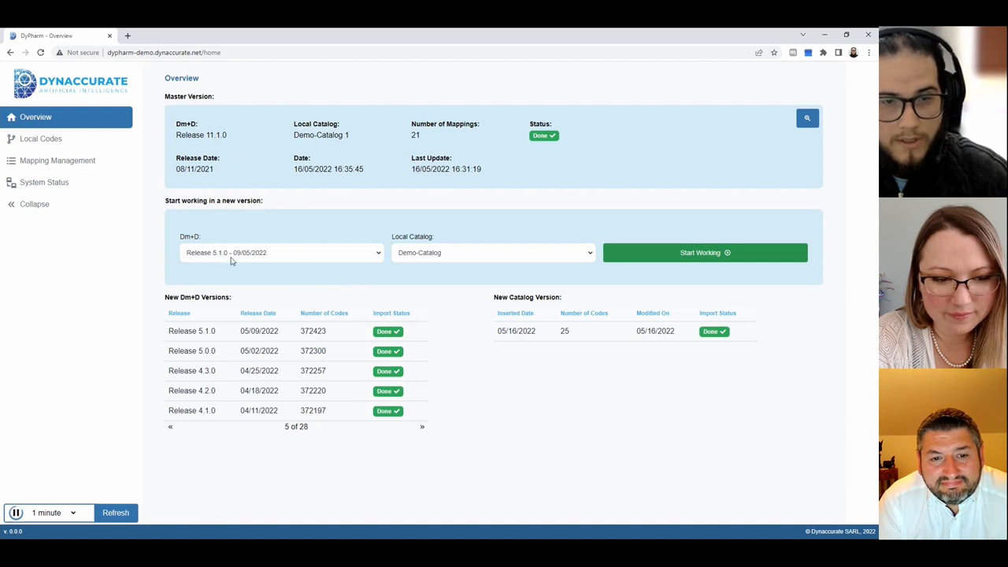
mouse_move(245, 271)
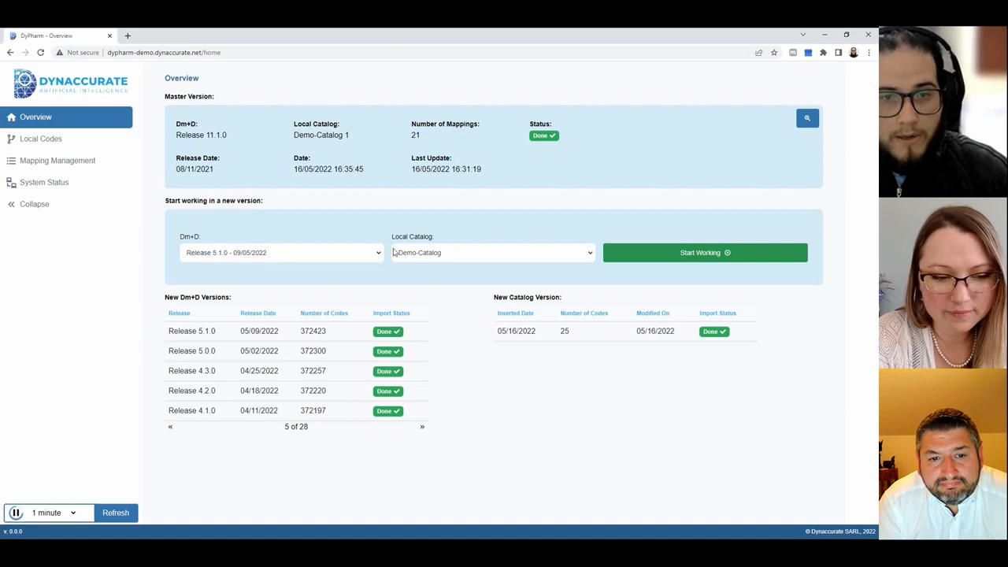
mouse_move(728, 261)
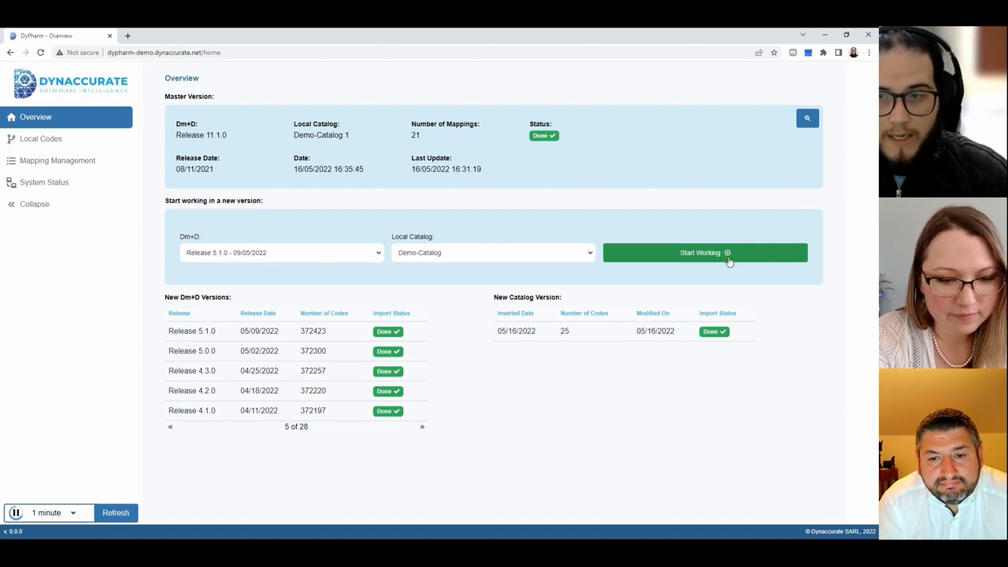
left_click(701, 252)
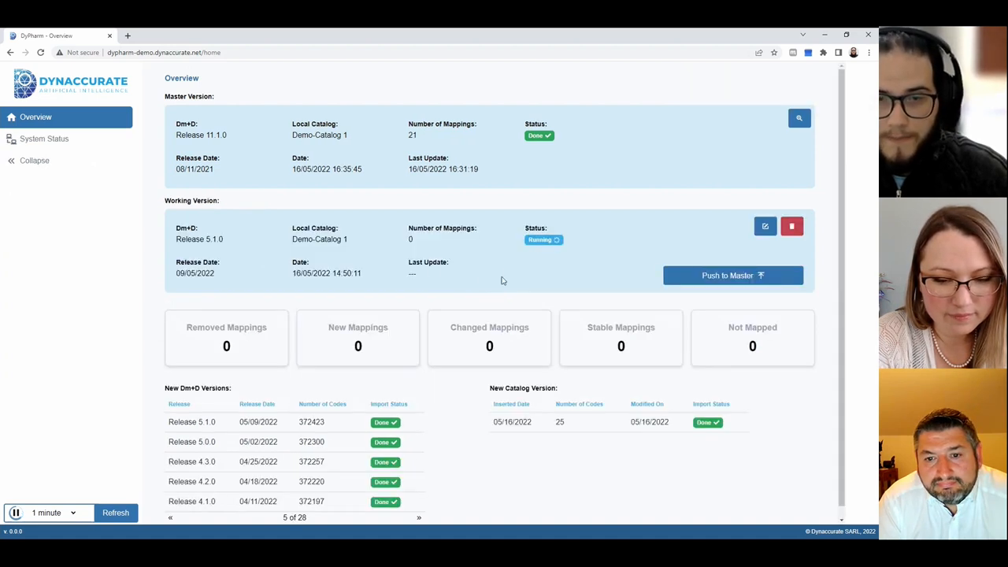
left_click(732, 274)
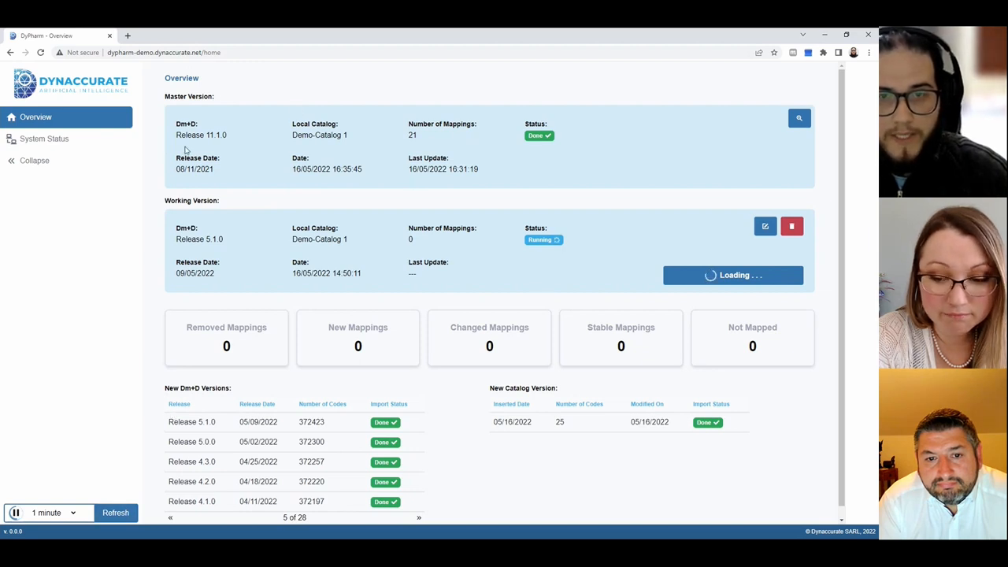
mouse_move(486, 252)
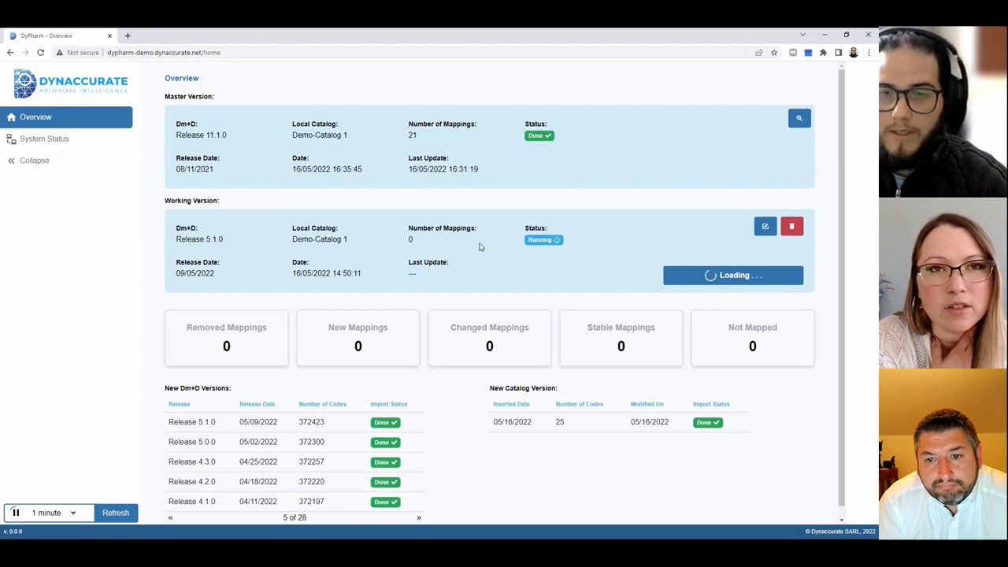
mouse_move(193, 342)
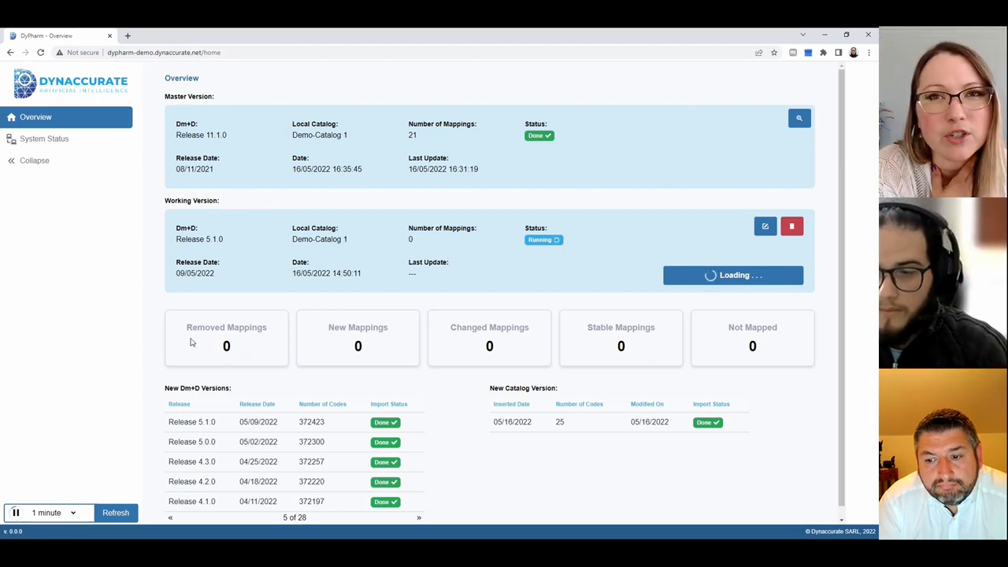
mouse_move(148, 318)
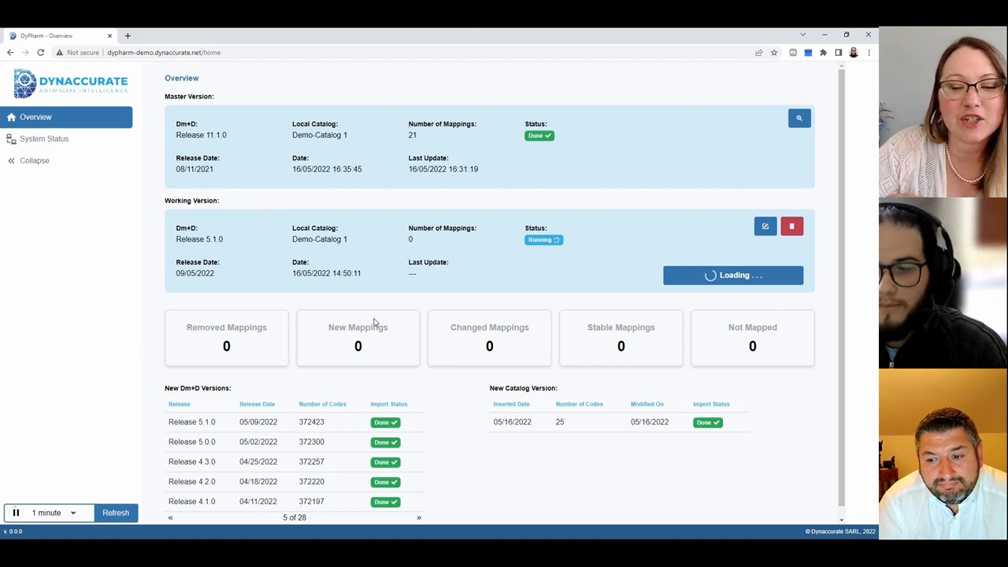
mouse_move(353, 305)
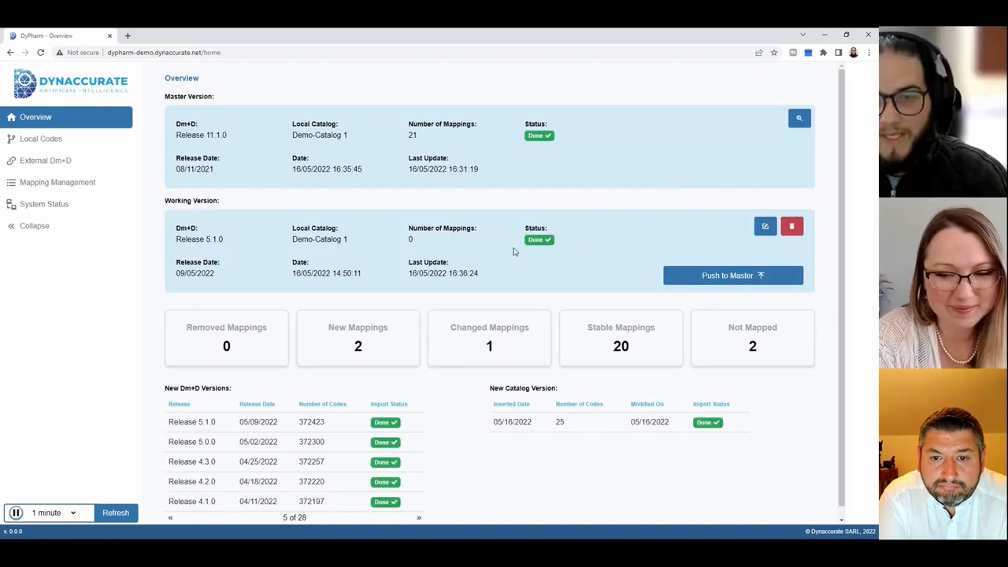
mouse_move(409, 344)
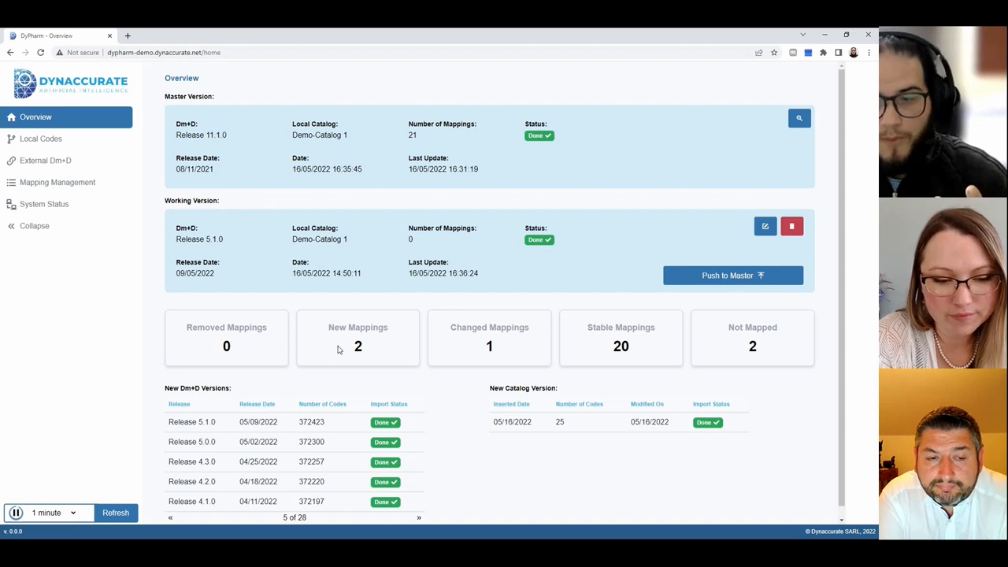
mouse_move(505, 355)
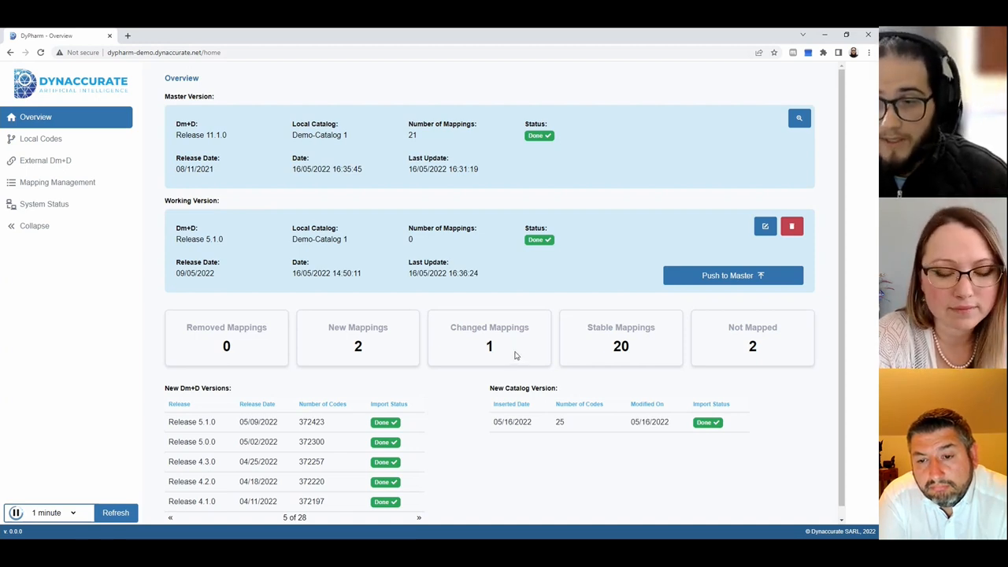
mouse_move(66, 189)
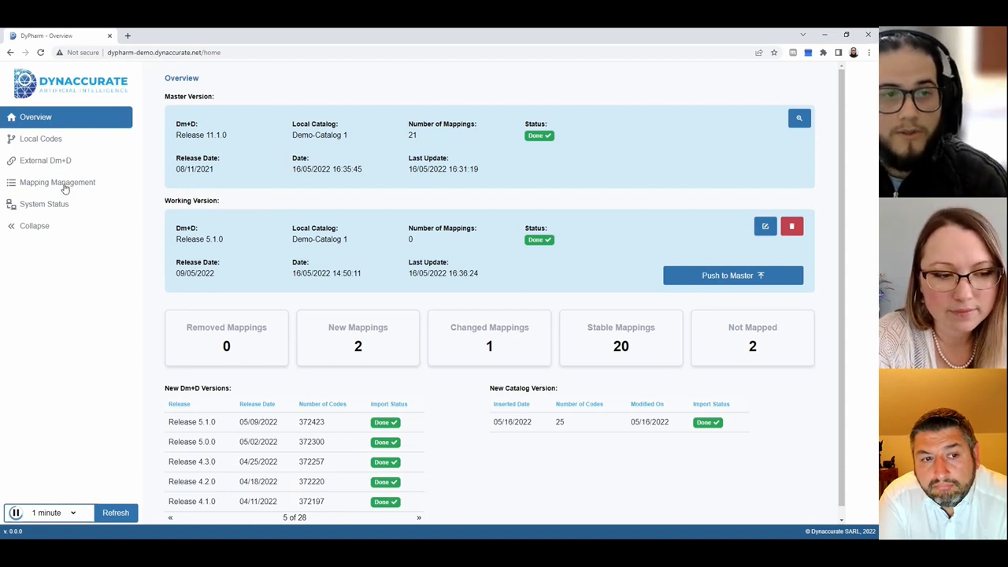
left_click(57, 182)
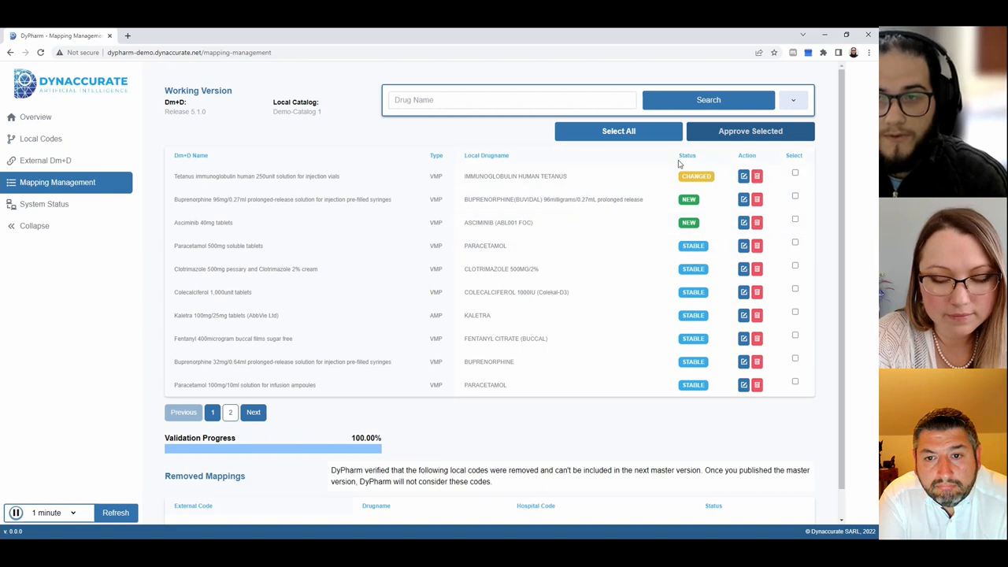
mouse_move(668, 230)
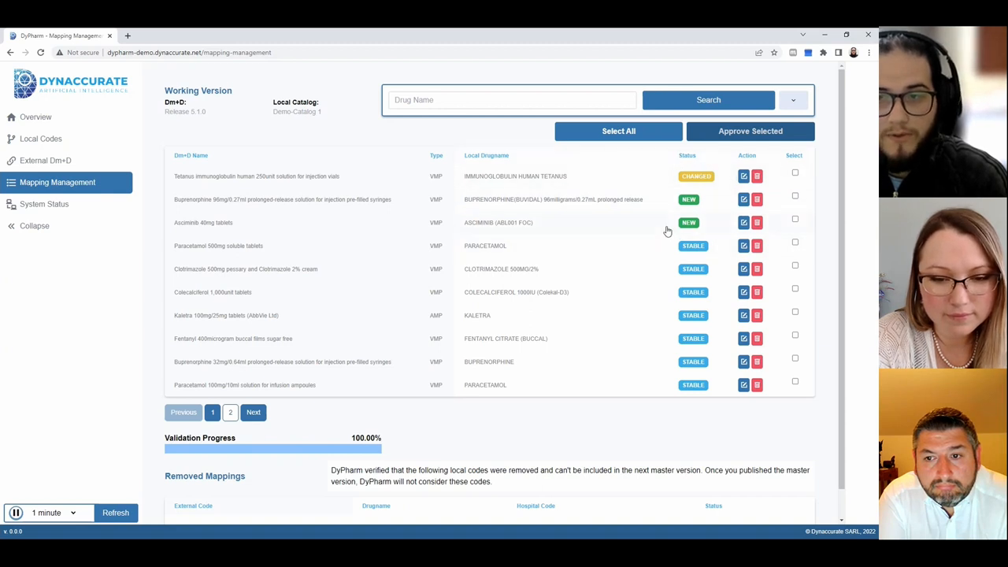
mouse_move(509, 211)
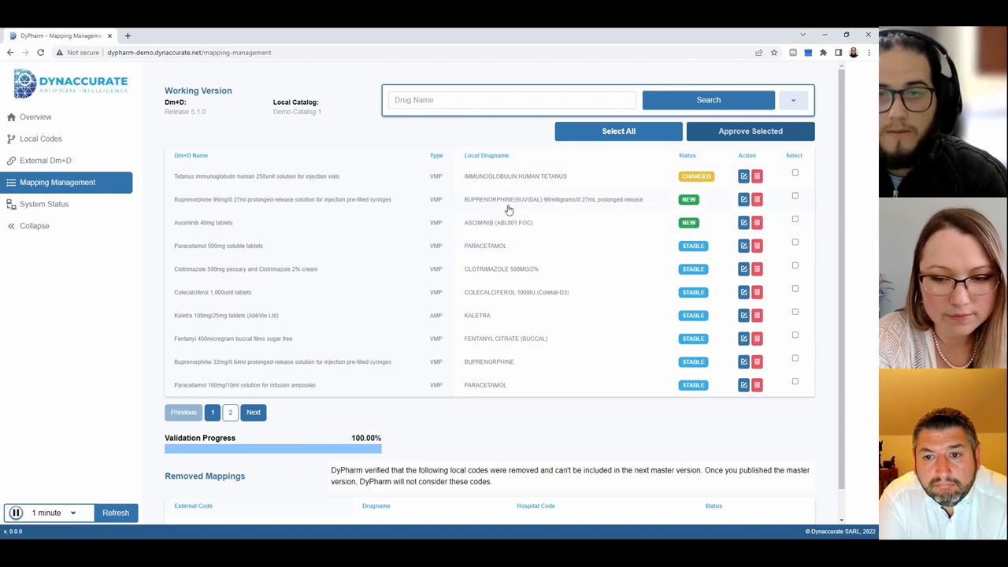
mouse_move(388, 173)
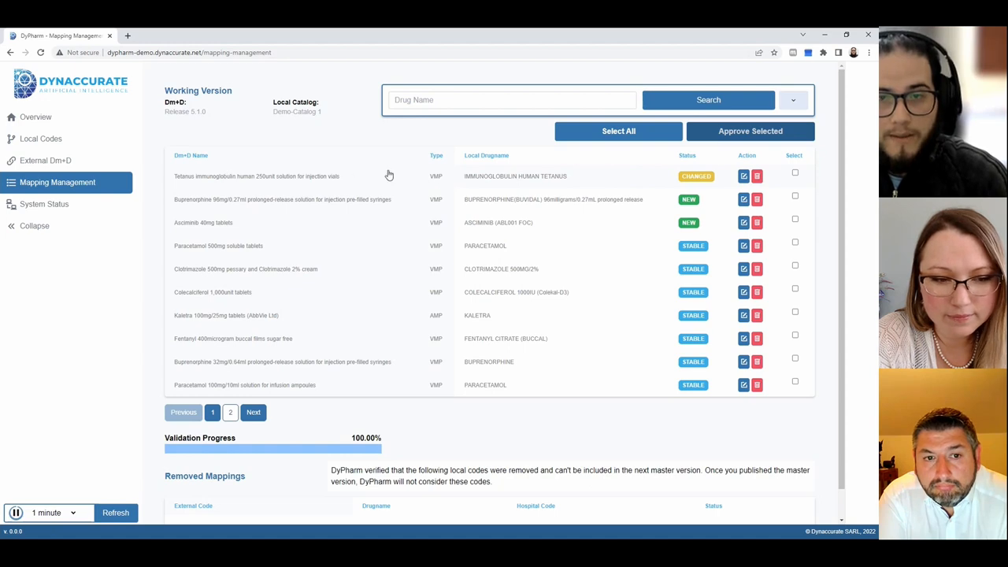
left_click(743, 177)
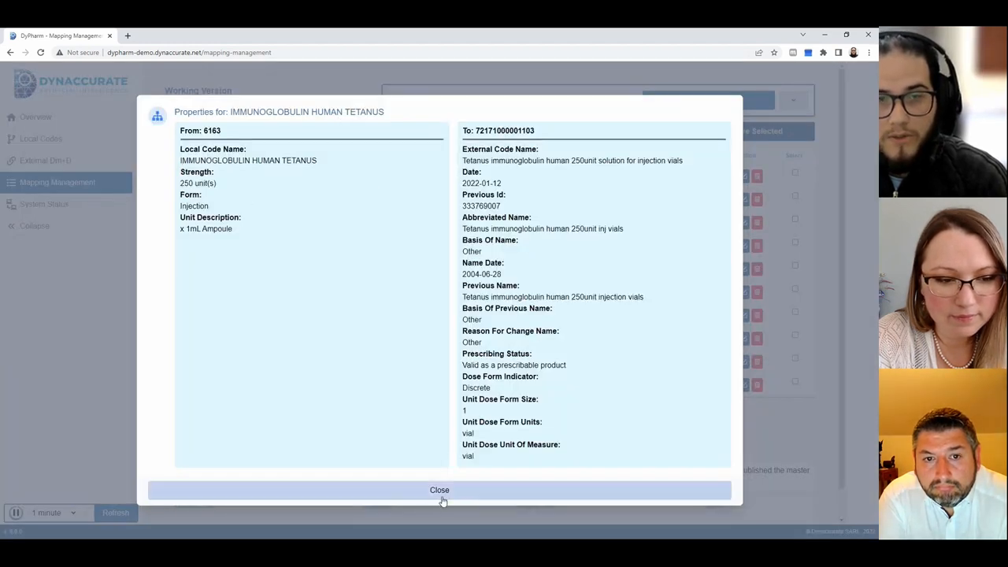
left_click(439, 490)
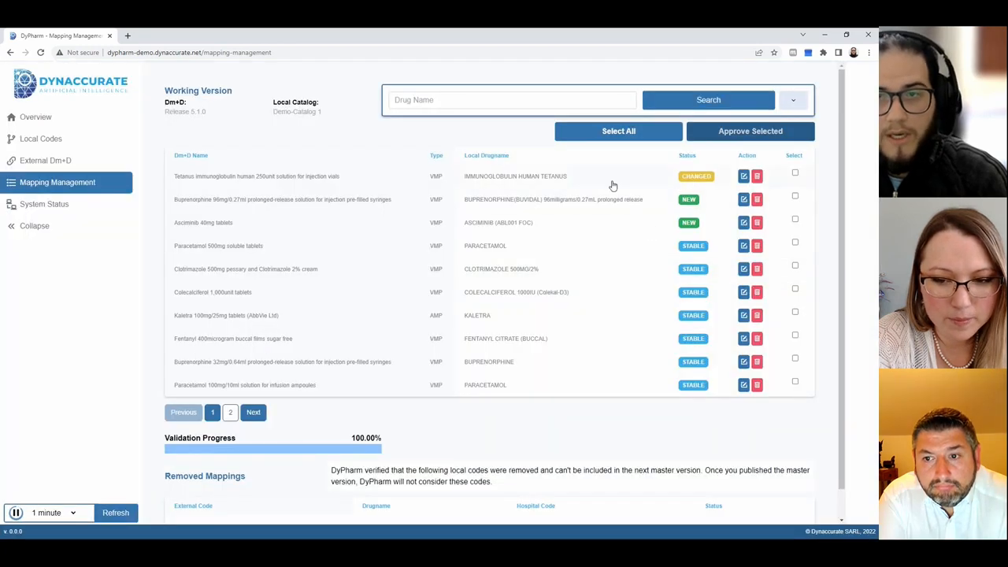
mouse_move(208, 183)
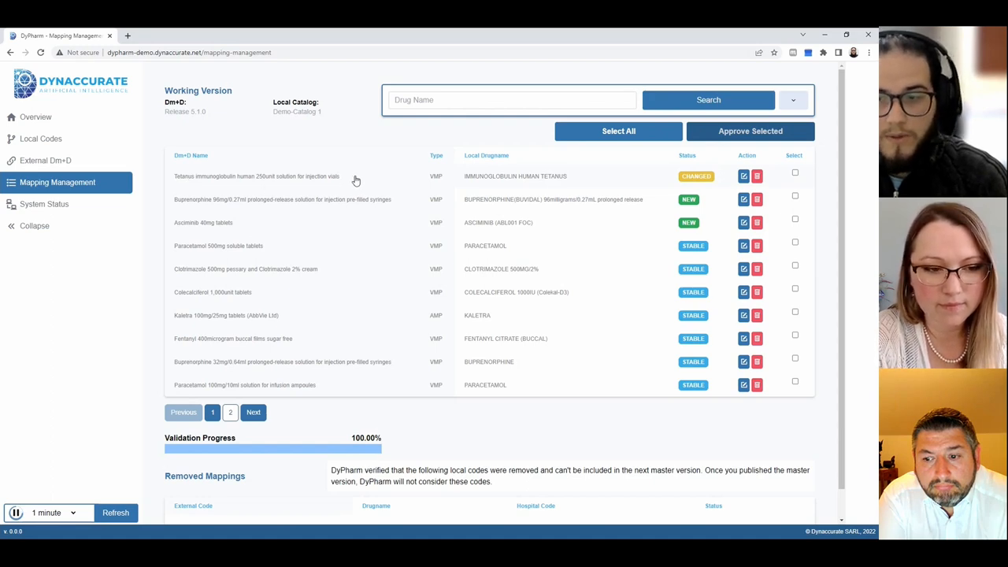
mouse_move(363, 181)
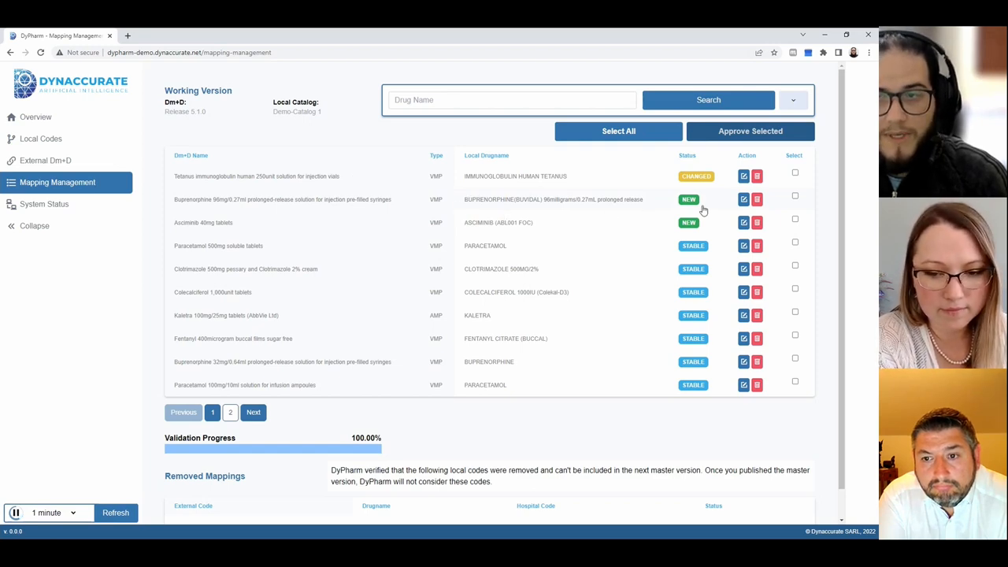
mouse_move(629, 201)
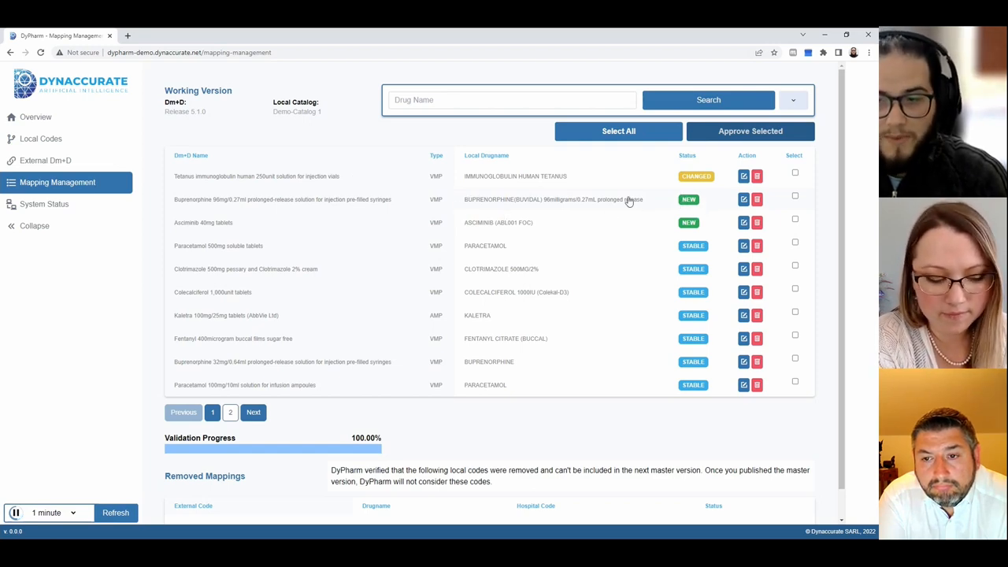
mouse_move(611, 202)
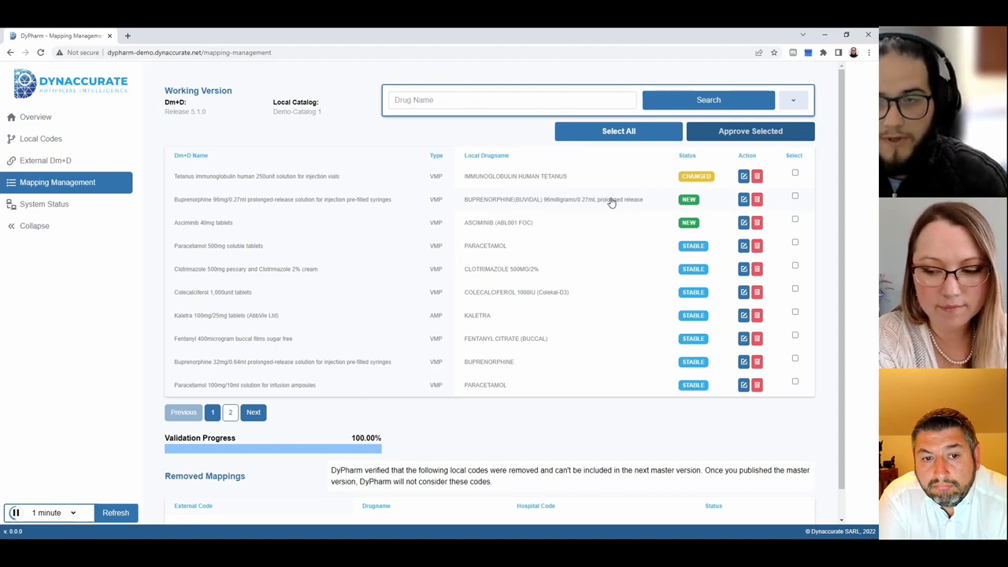
mouse_move(531, 224)
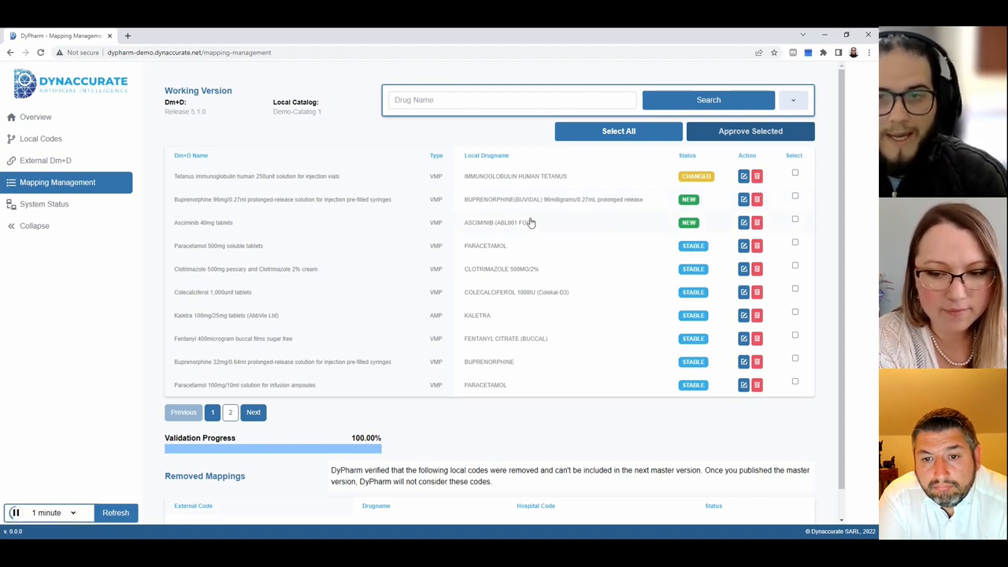
mouse_move(479, 230)
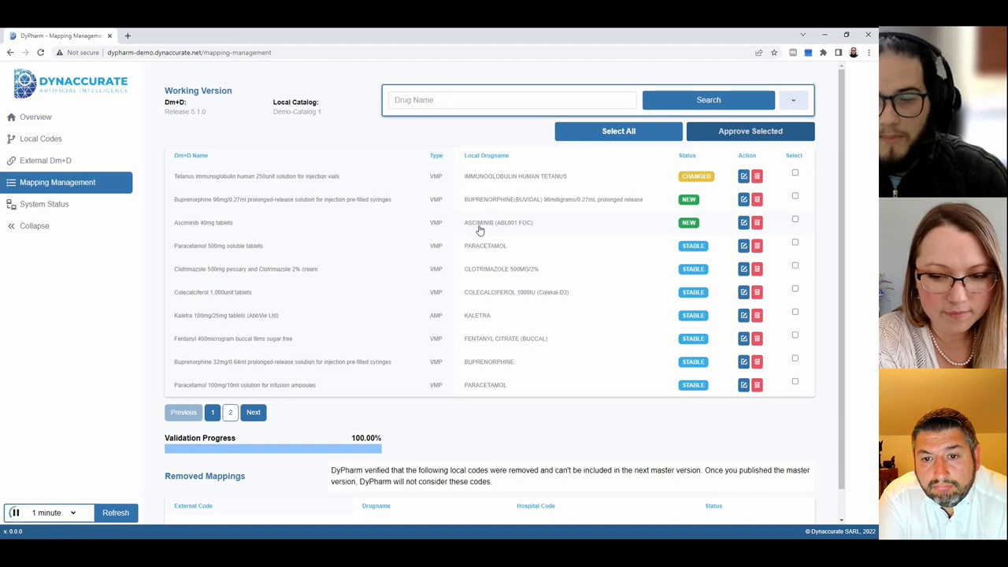
mouse_move(488, 228)
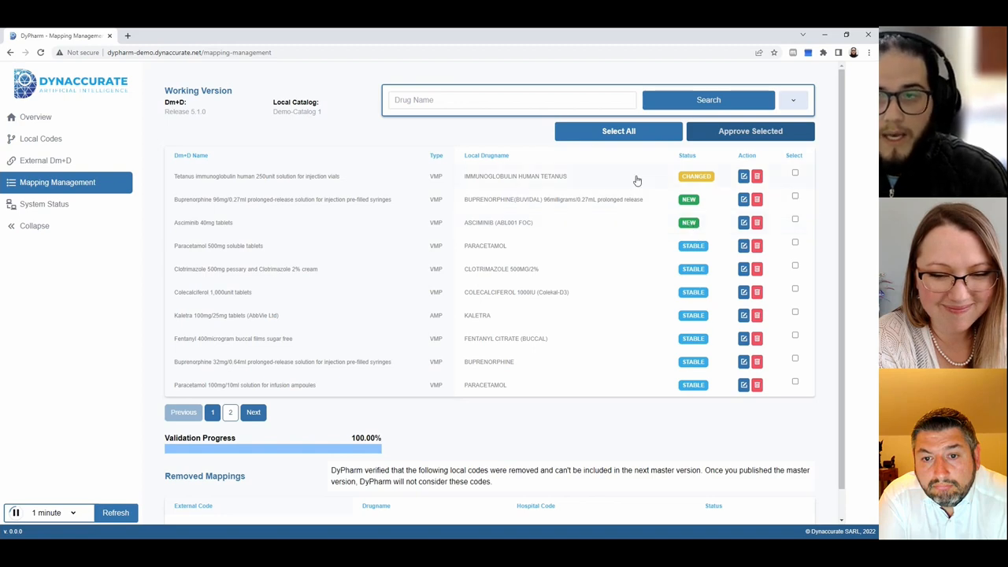
mouse_move(409, 169)
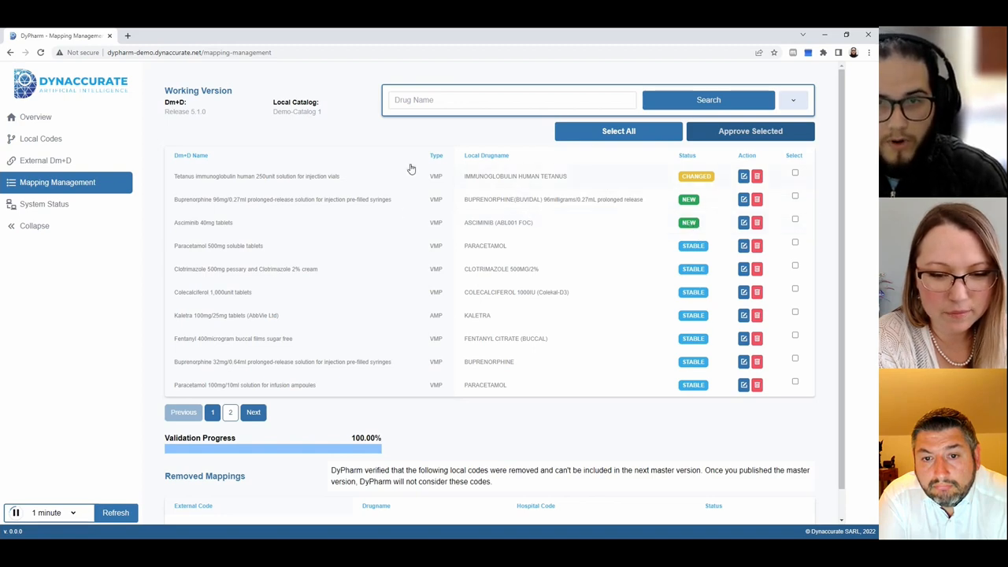
- Go to the External Dm+D browser and search it for Sertraline tablet products
left_click(794, 171)
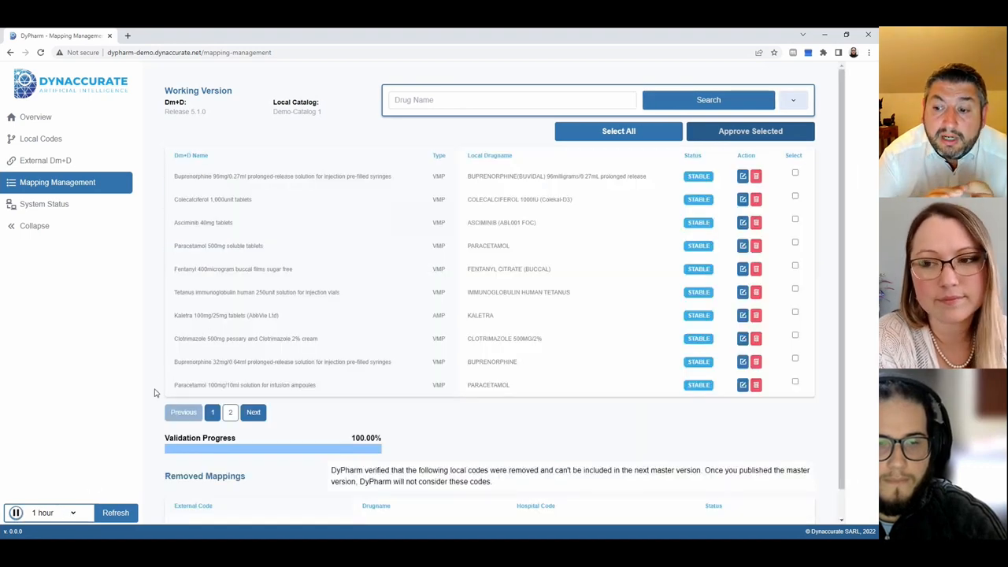
mouse_move(529, 432)
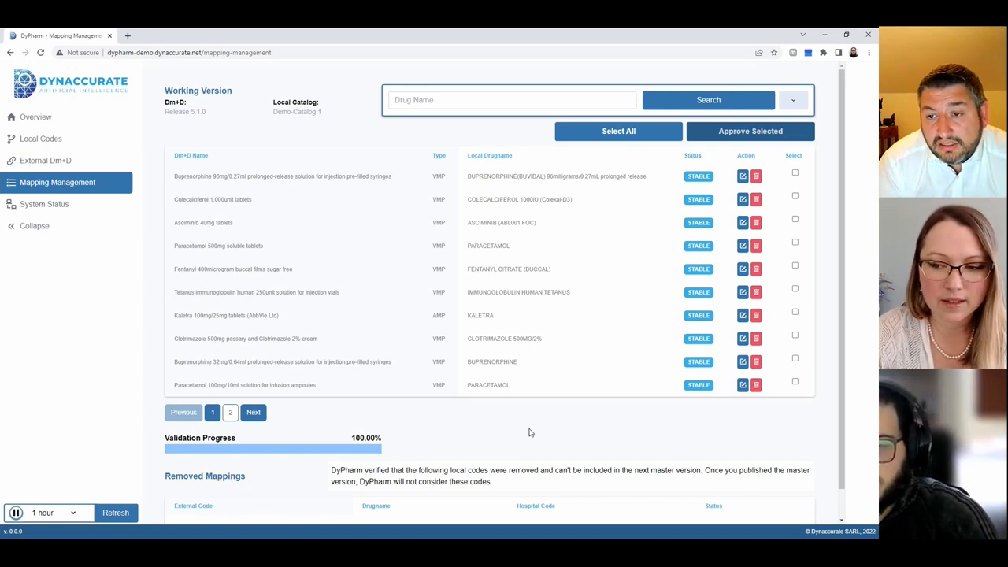
mouse_move(507, 321)
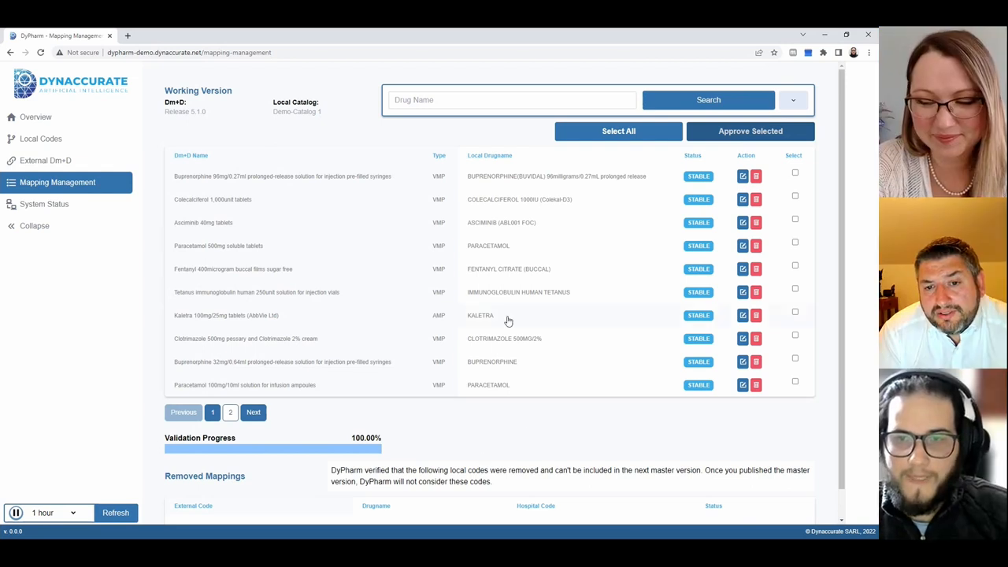
mouse_move(151, 408)
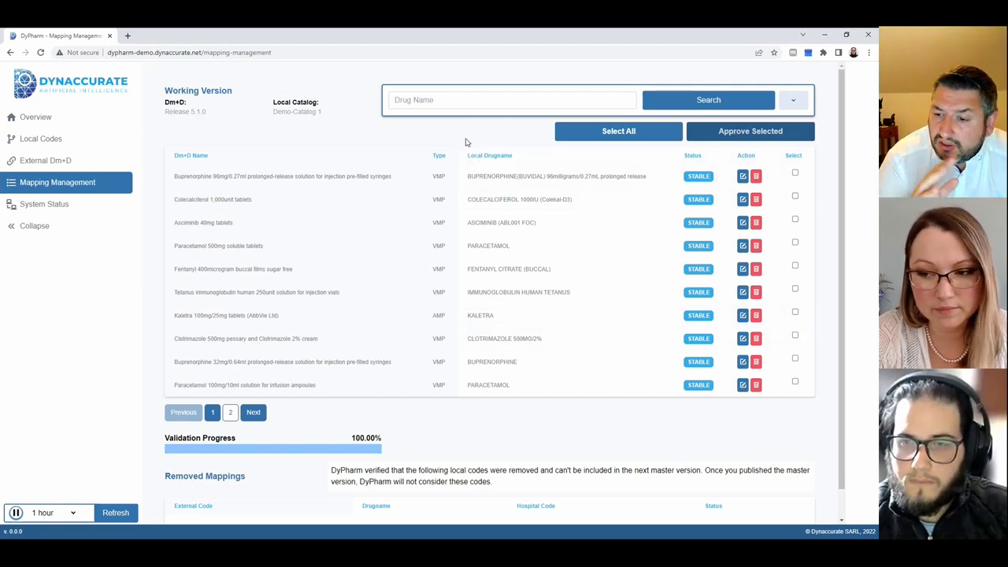
mouse_move(503, 140)
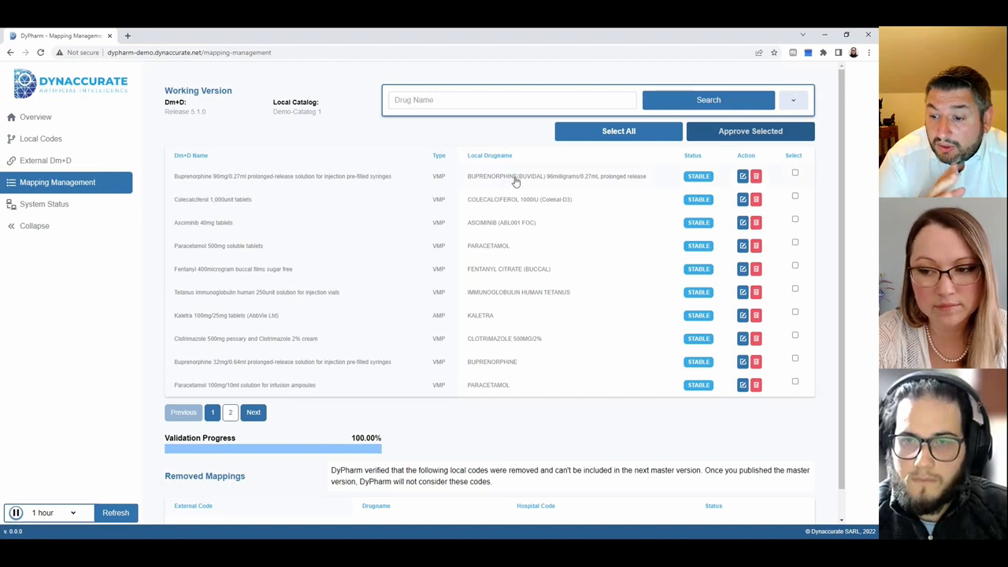
mouse_move(504, 183)
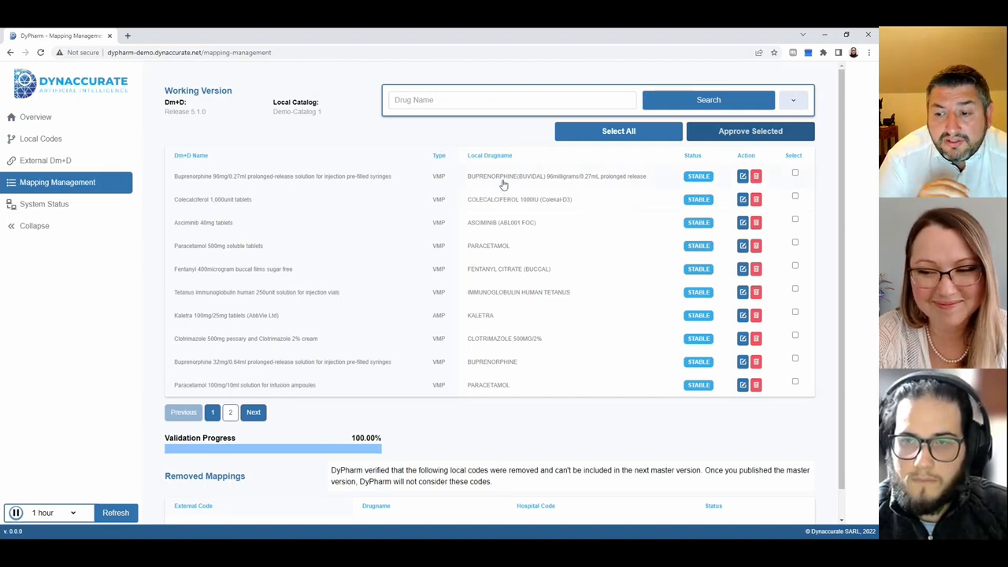
mouse_move(320, 134)
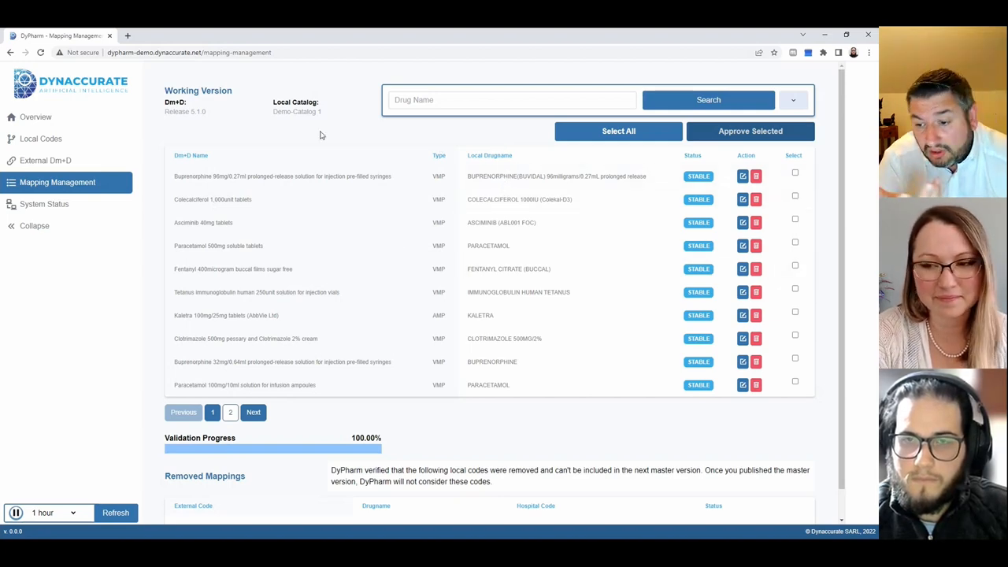
mouse_move(334, 132)
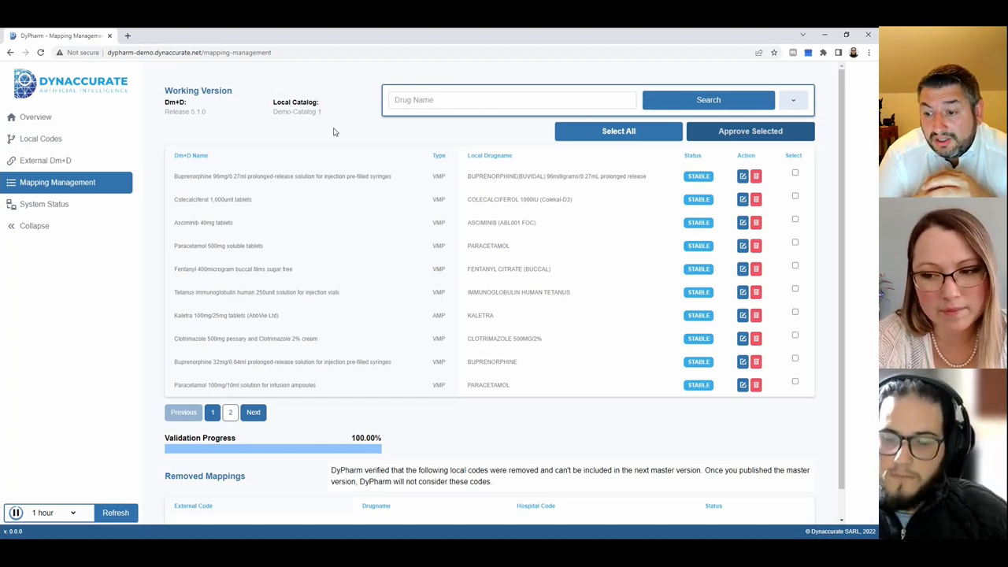
left_click(45, 161)
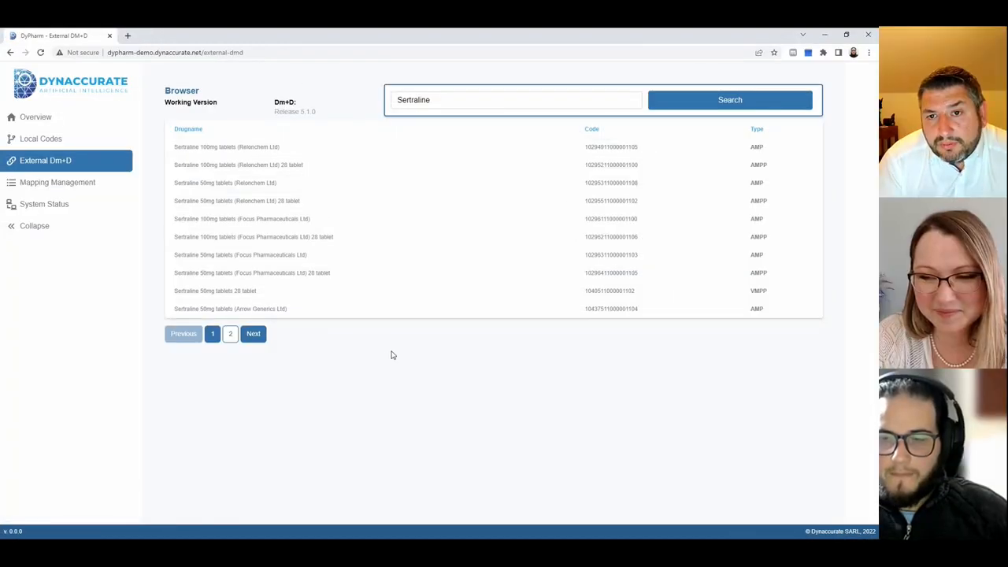